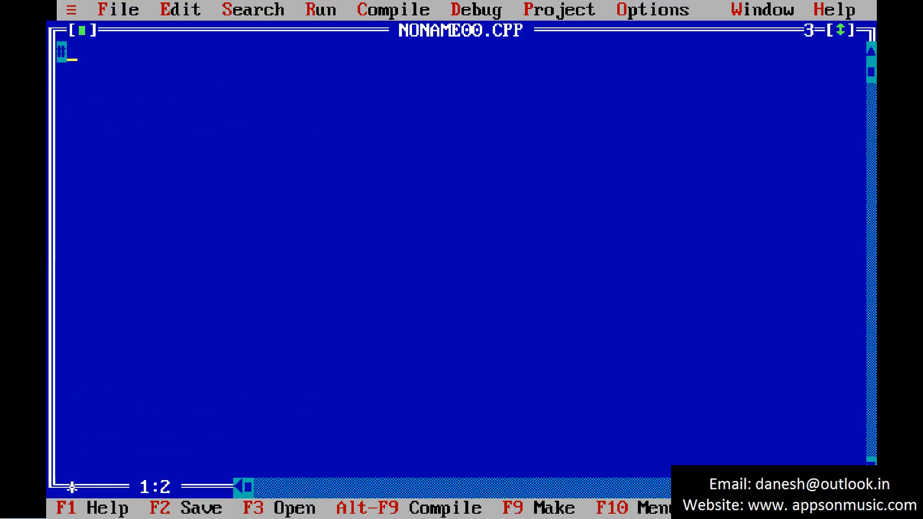
# Step: Write the #include<stdio.h> and #include<conio.h> lines at the top of NONAME00.CPP
pyautogui.write('#include')
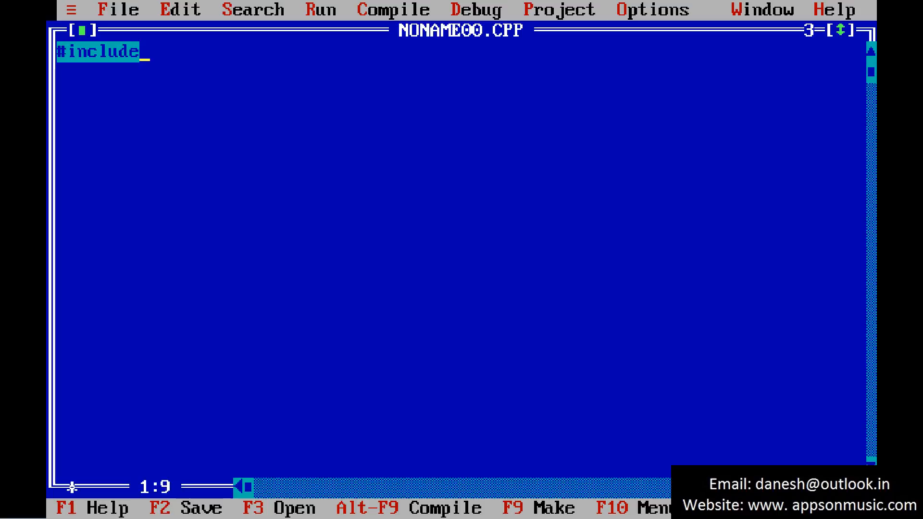
pyautogui.write('<stdio')
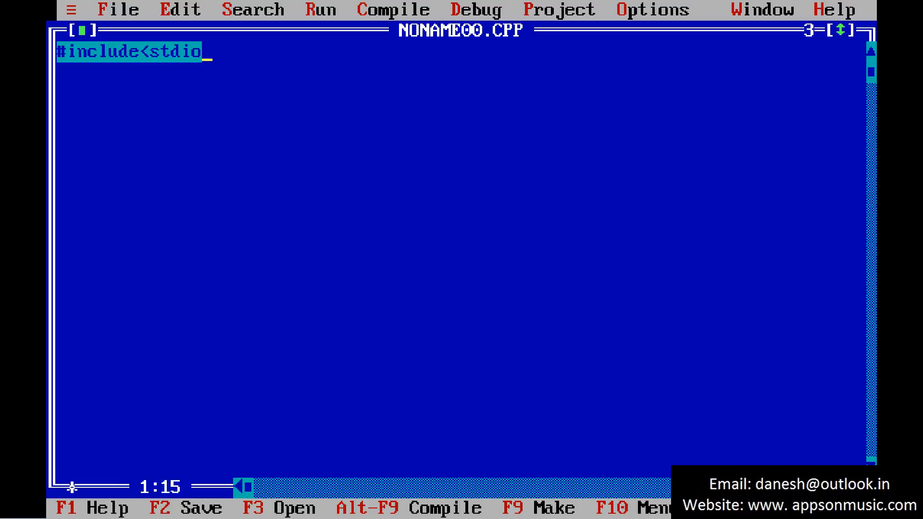
pyautogui.write('.h>')
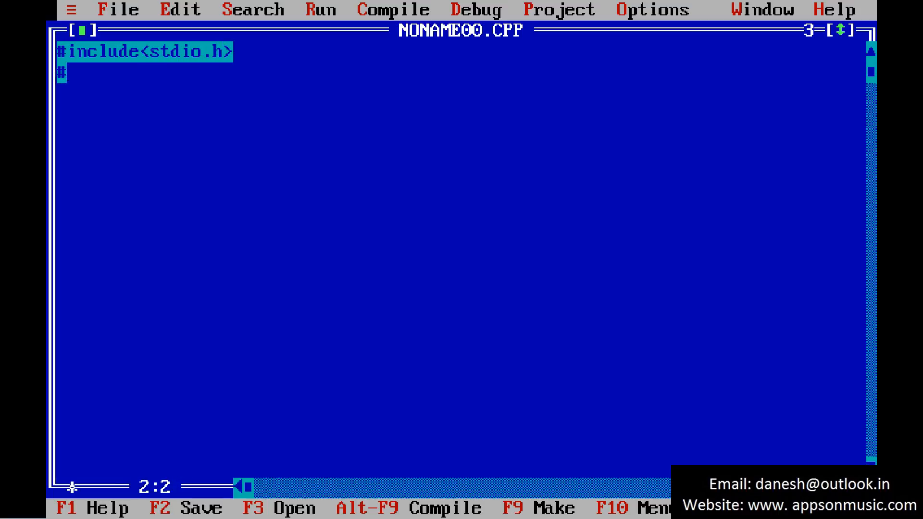
pyautogui.write('include<')
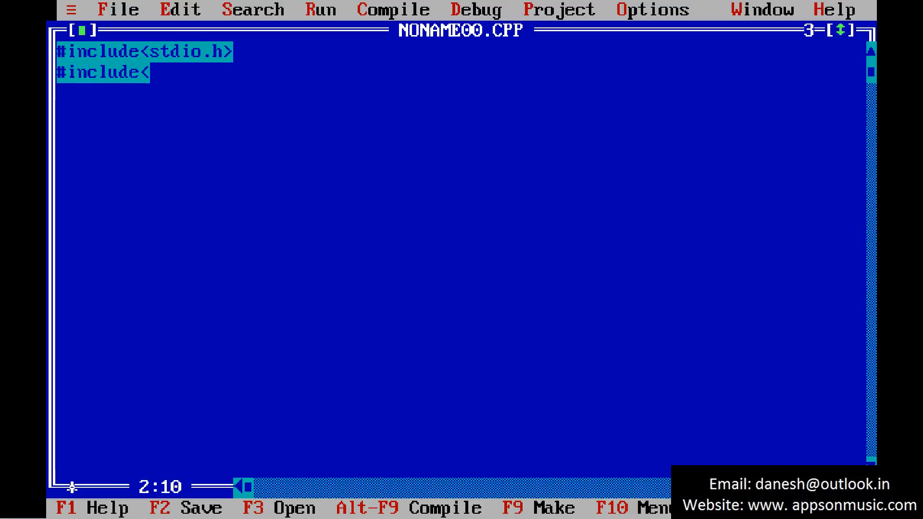
pyautogui.write('conio.j')
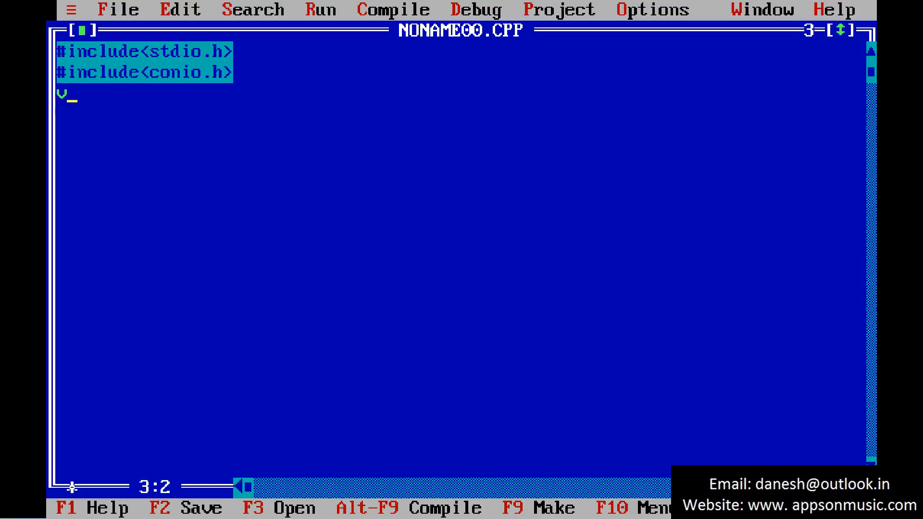
# Step: Write void main() with its opening brace, an int line and a clrscr(); call
pyautogui.write('void main')
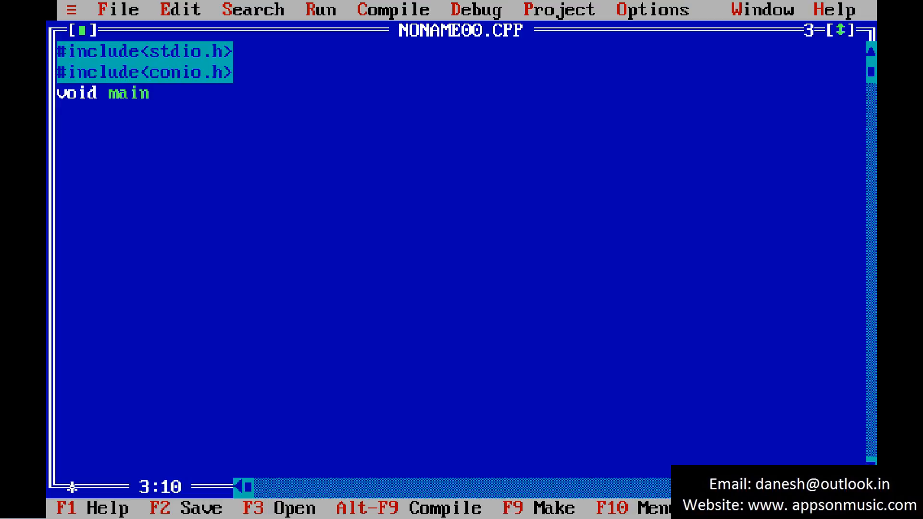
pyautogui.write('(){')
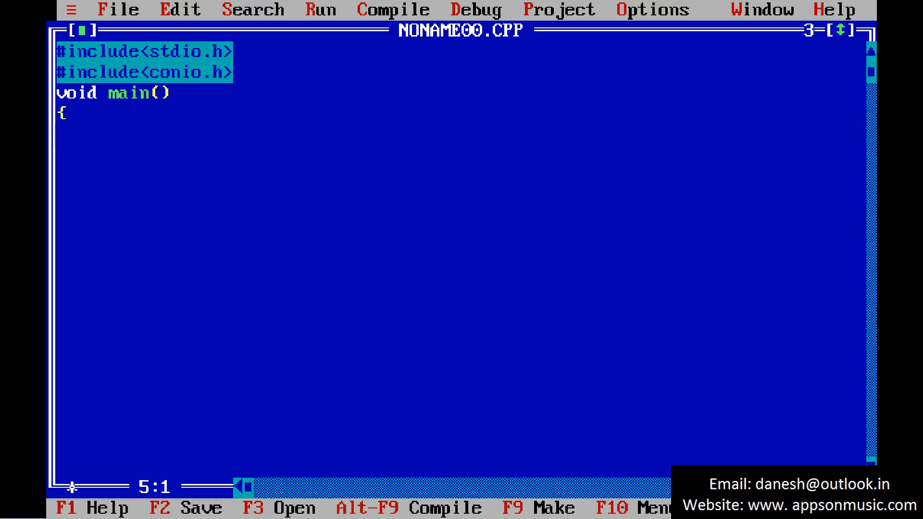
pyautogui.write('int')
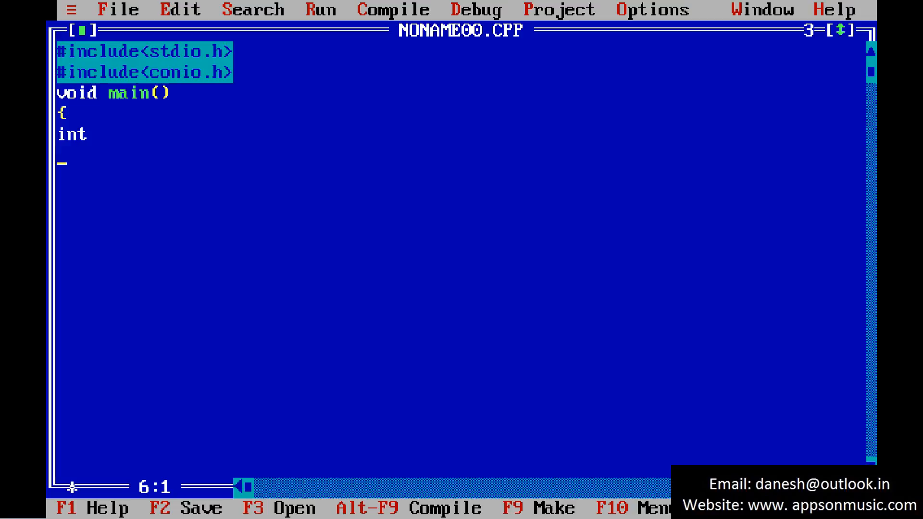
pyautogui.write('clrs')
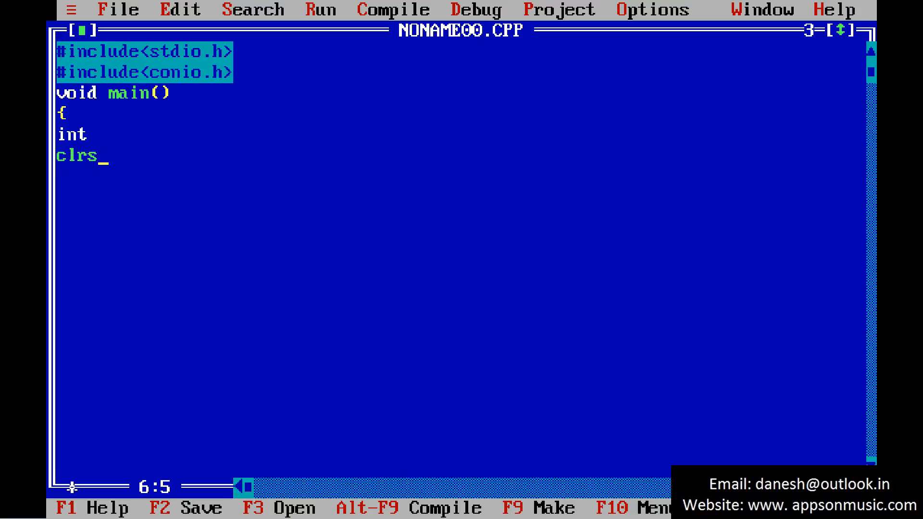
pyautogui.write('cr();')
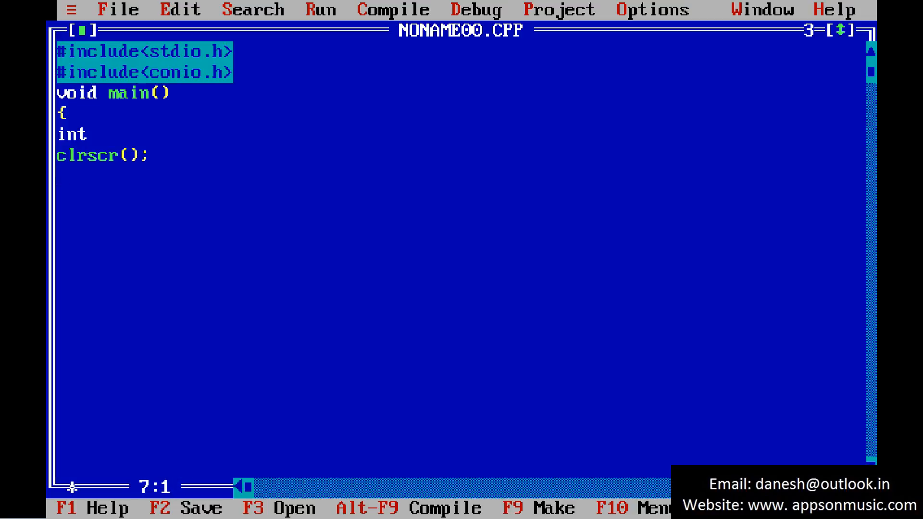
pyautogui.write('p')
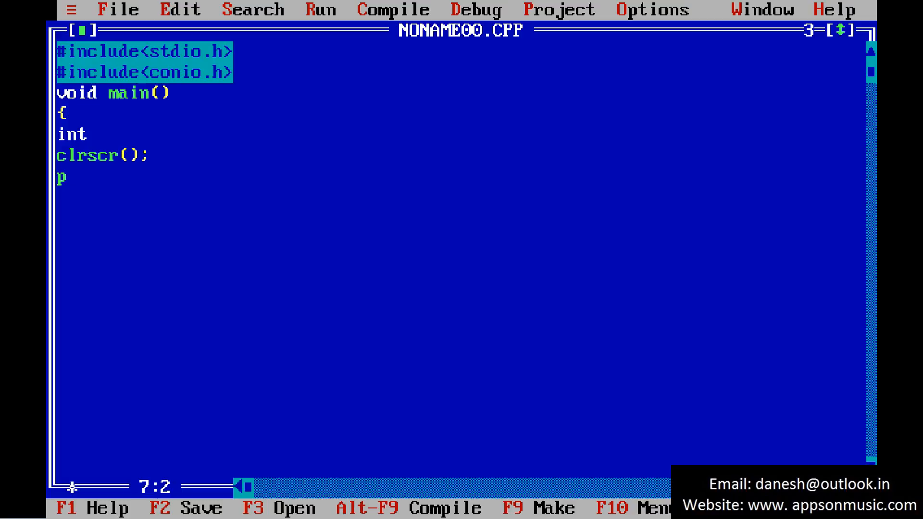
# Step: Write printf("Enter the size of matrix\n"); as the size prompt
pyautogui.write('rintf("')
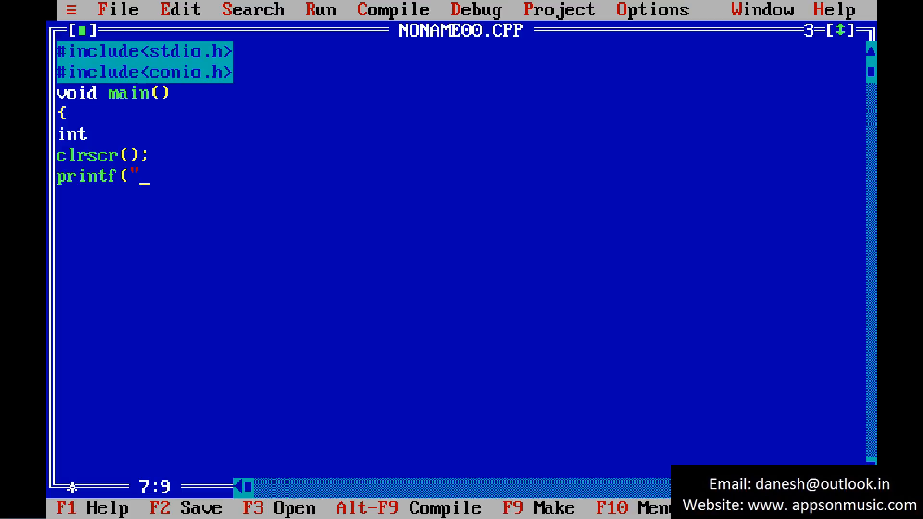
pyautogui.write('Enter the')
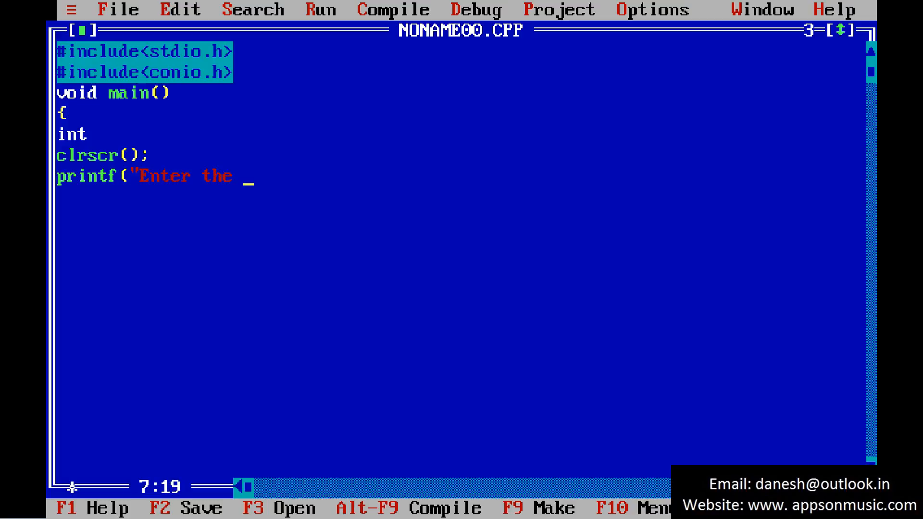
pyautogui.write('m')
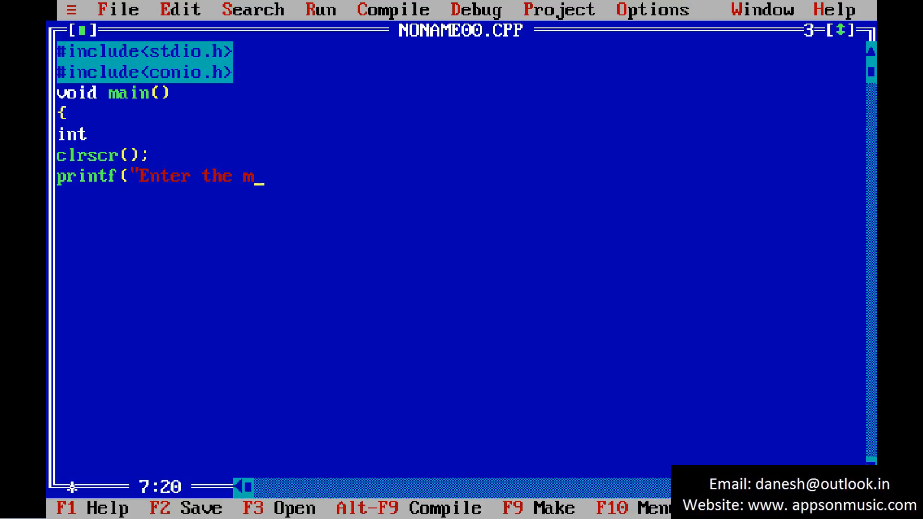
pyautogui.write('size of ma')
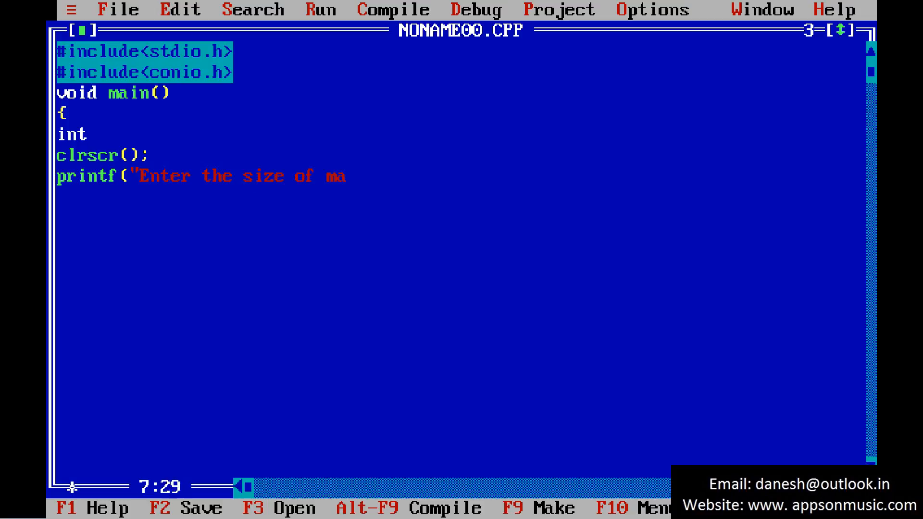
pyautogui.write('trix')
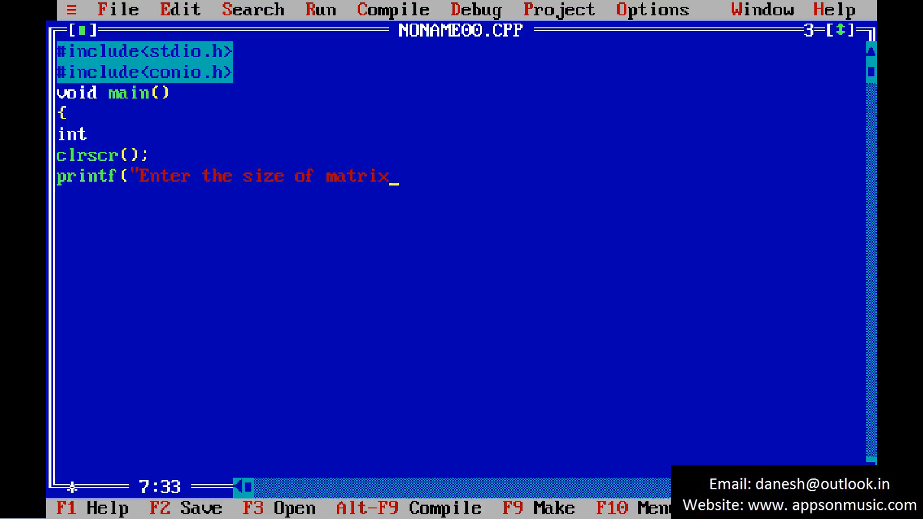
pyautogui.write('\\n");')
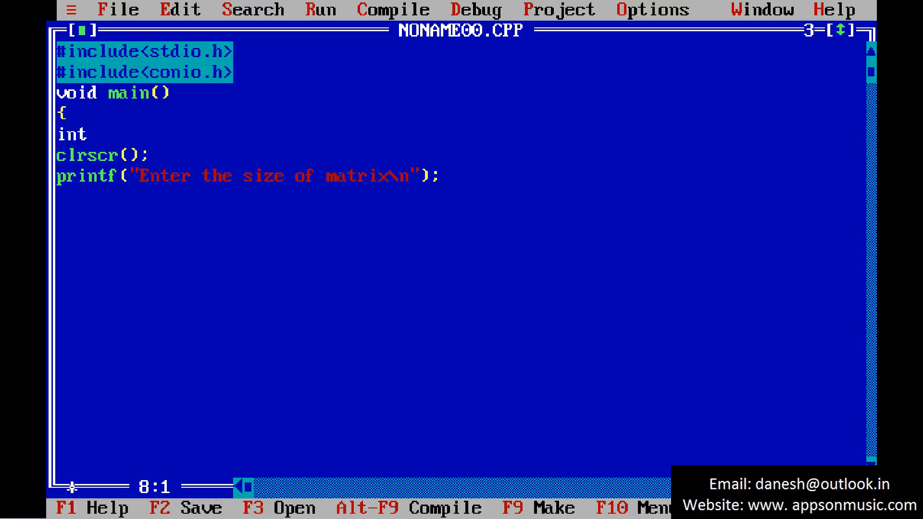
# Step: Write scanf("%d%d",&m,&n); to read the matrix dimensions
pyautogui.write('scnaf')
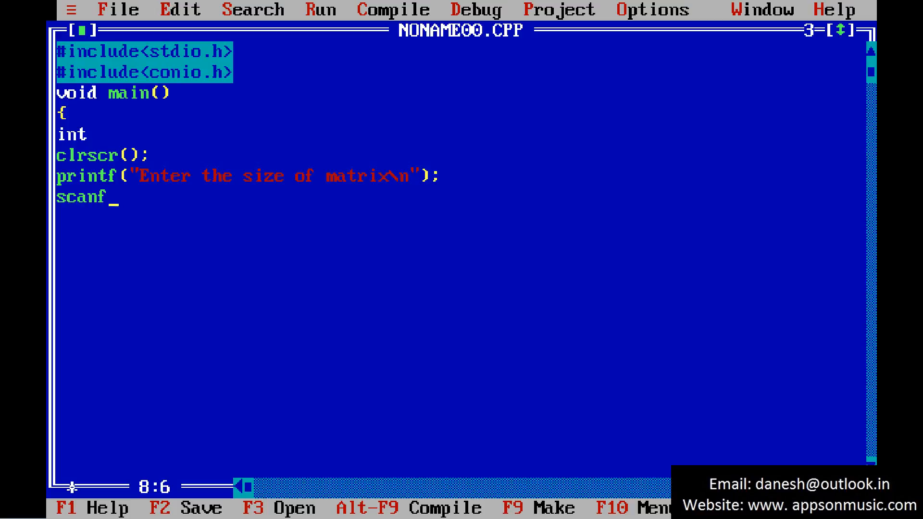
pyautogui.write('("%')
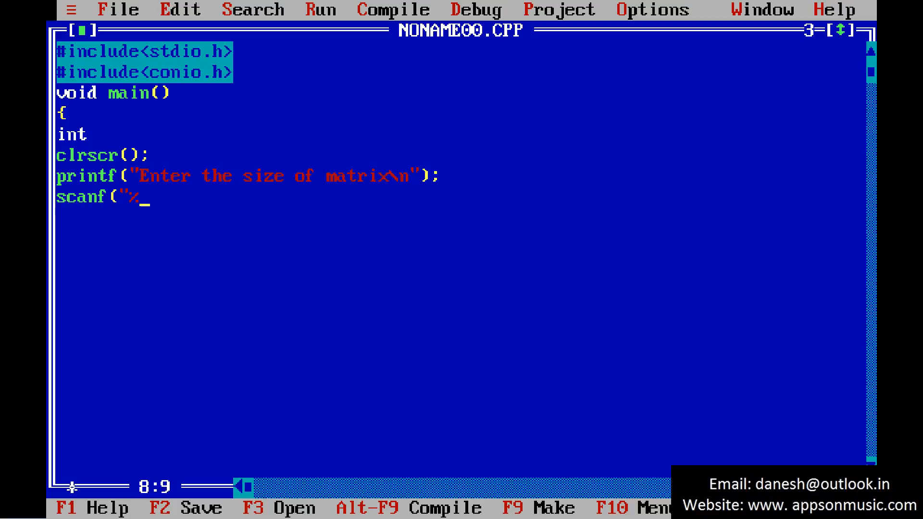
pyautogui.write('d%d')
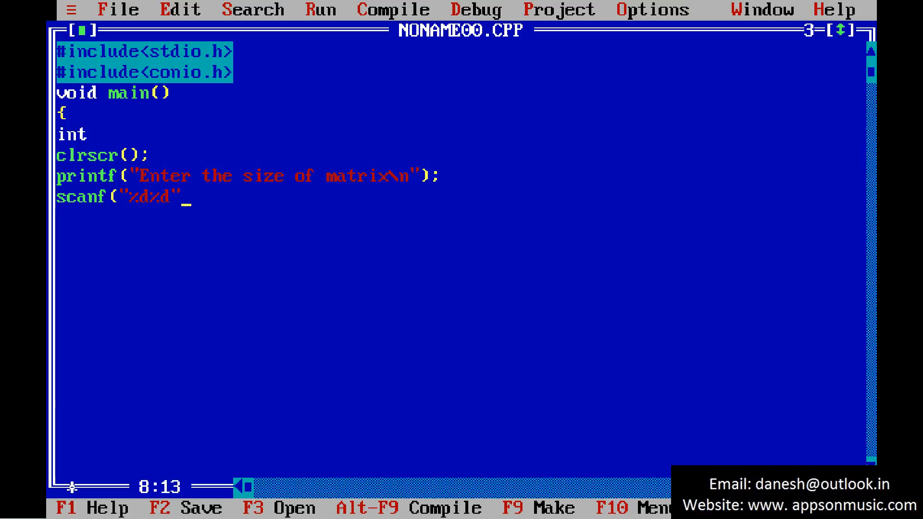
pyautogui.write(',&m')
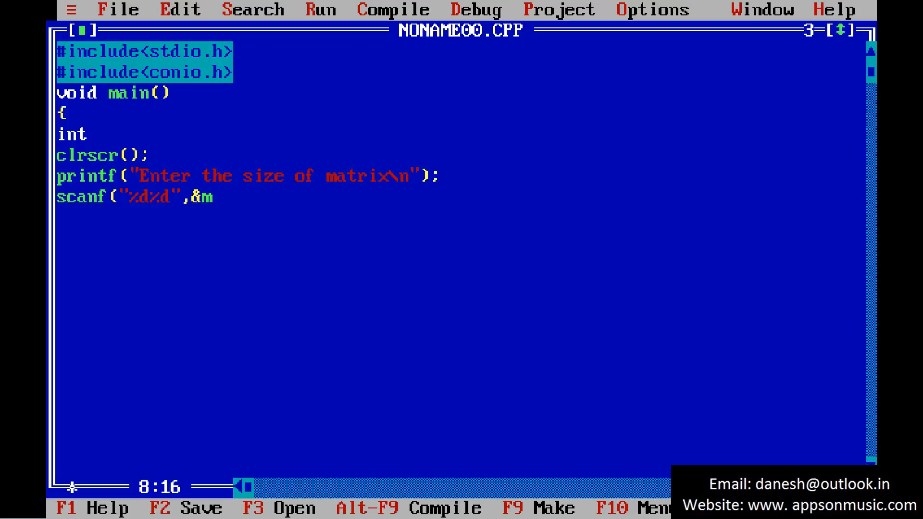
pyautogui.write(',&n')
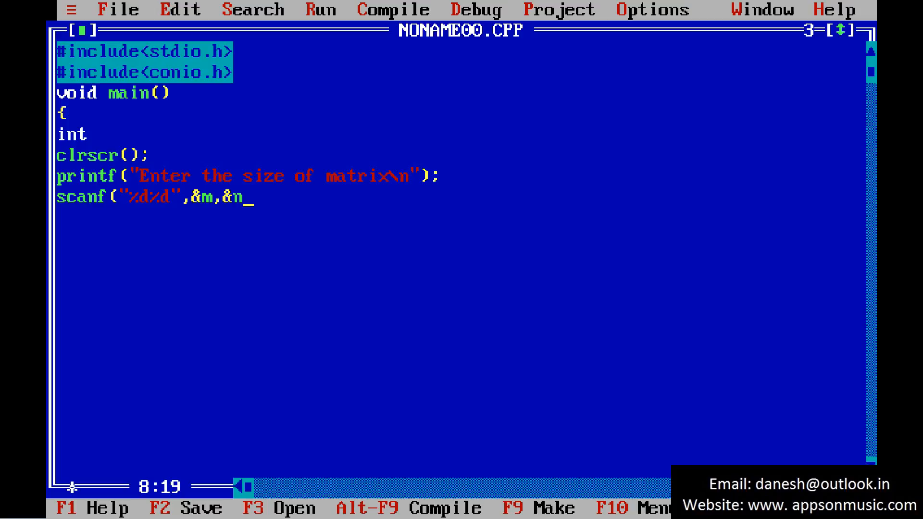
pyautogui.write(');')
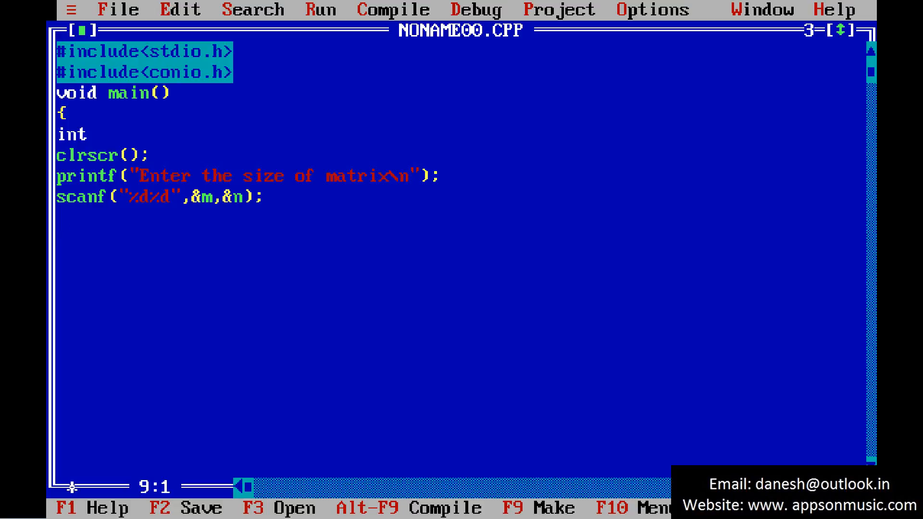
# Step: Write printf("Enter the Matrix values\n"); after the size scanf
pyautogui.write('printf')
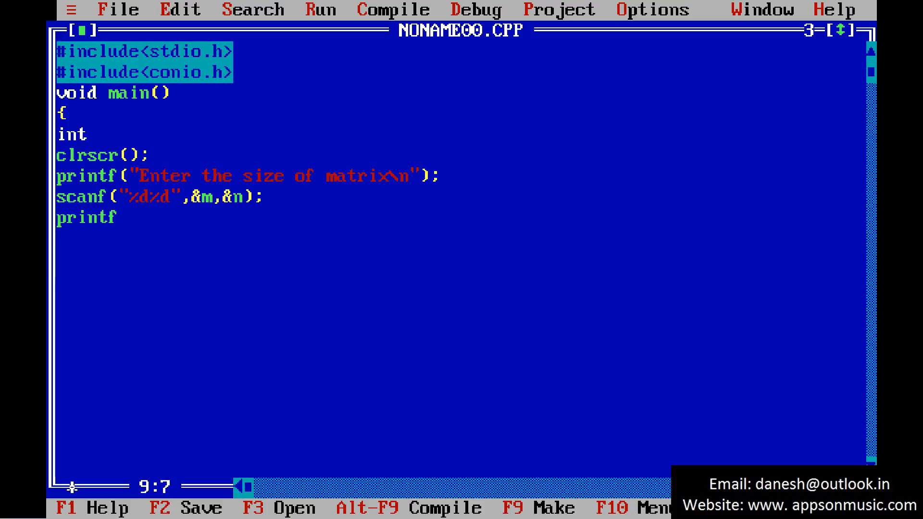
pyautogui.write('(')
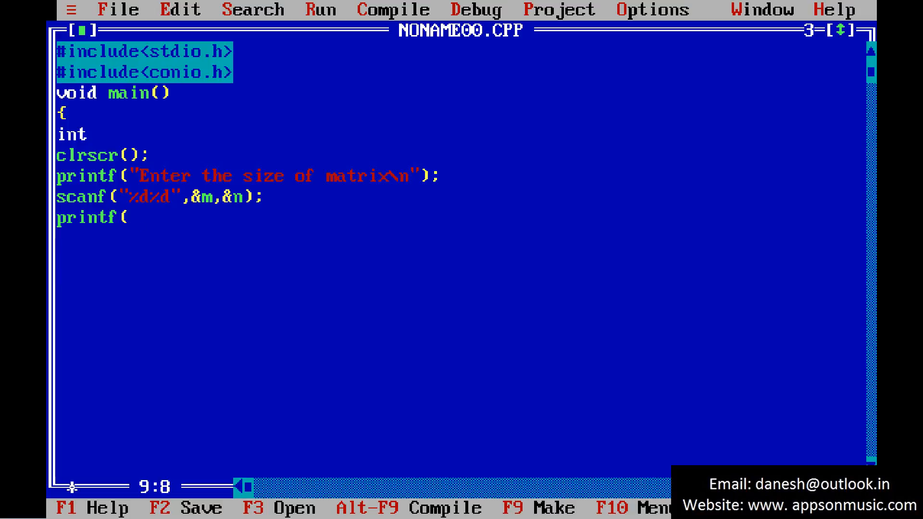
pyautogui.write('"')
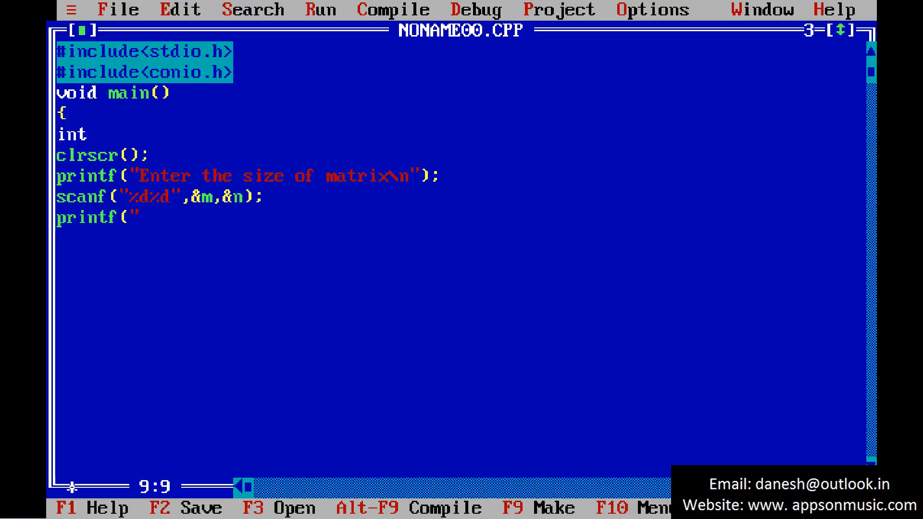
pyautogui.write('Enter t')
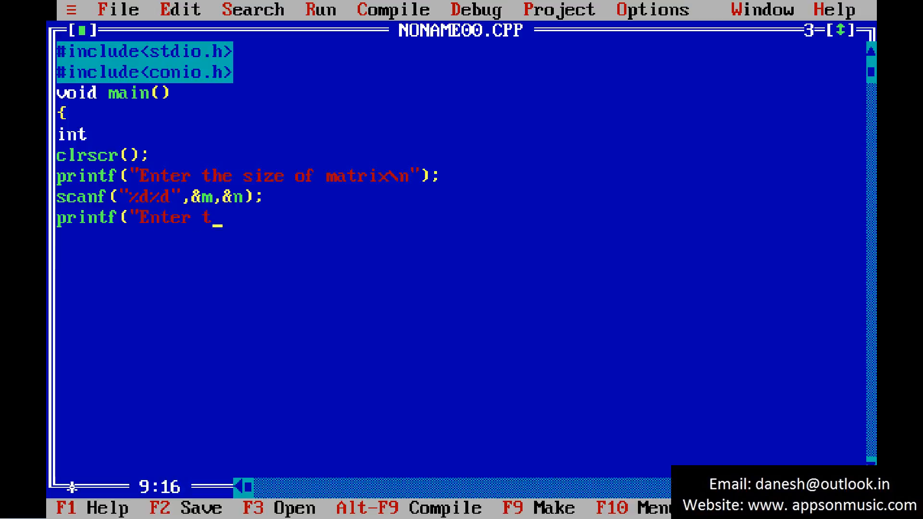
pyautogui.write('he Matrix values\\')
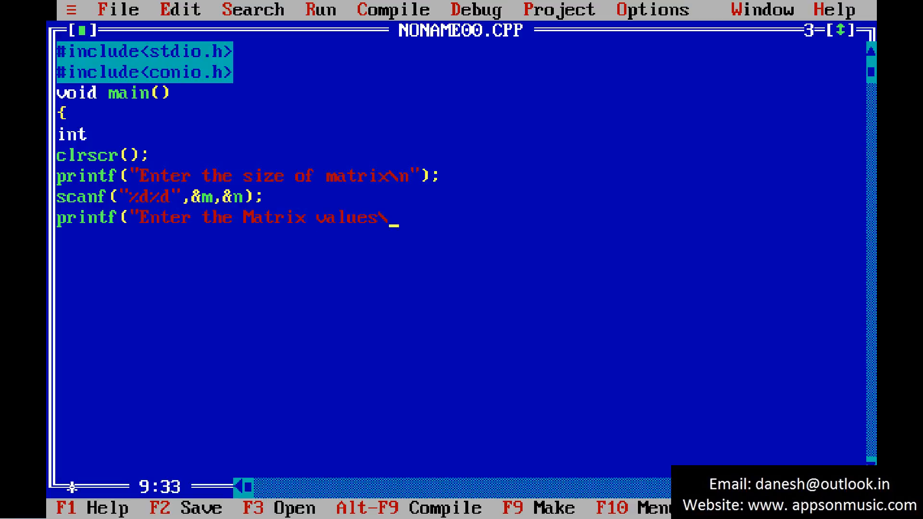
pyautogui.write('n");')
pyautogui.click(460, 239)
pyautogui.write('for')
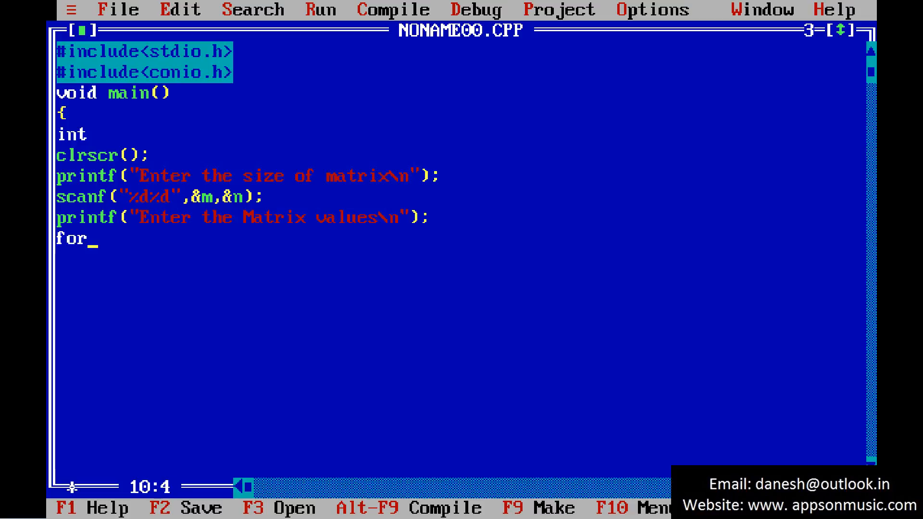
# Step: Write the nested for loops over i<m and j<n for matrix input
pyautogui.write('(i=')
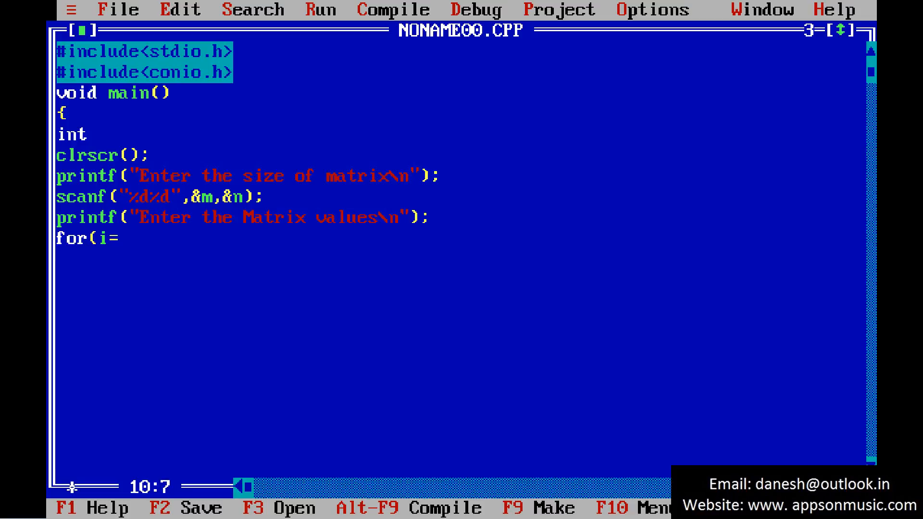
pyautogui.write('0;i<')
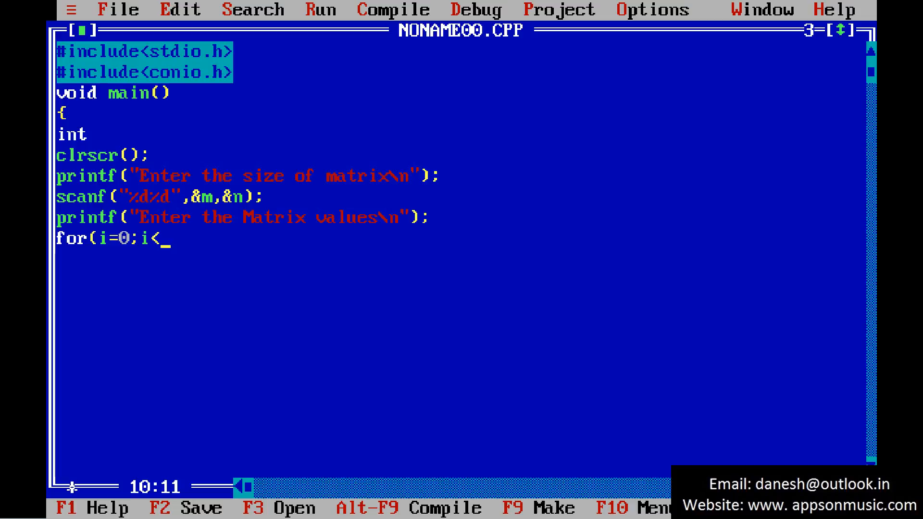
pyautogui.write('m;i')
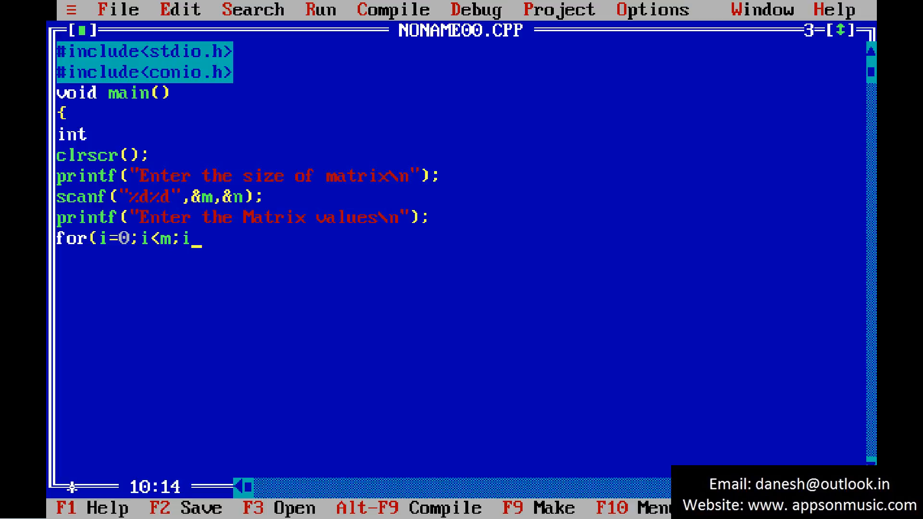
pyautogui.write('++)')
pyautogui.click(459, 258)
pyautogui.write('{')
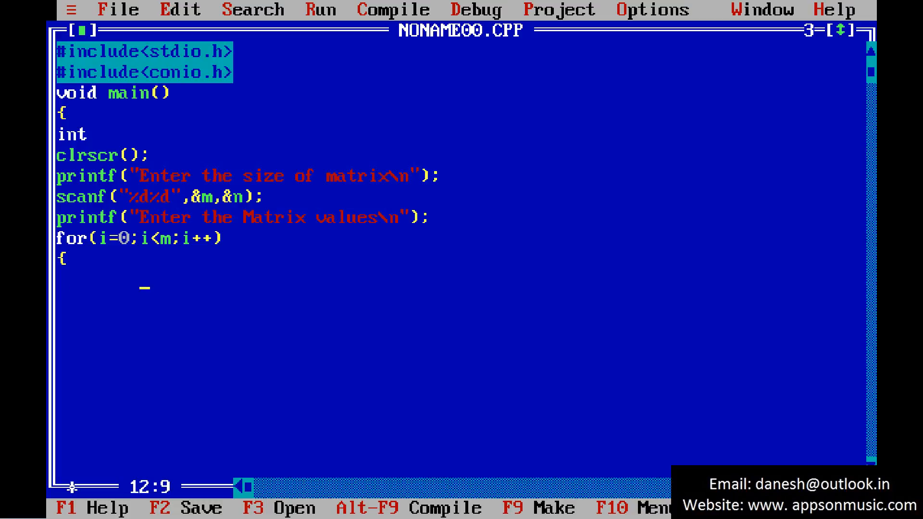
pyautogui.write('for(')
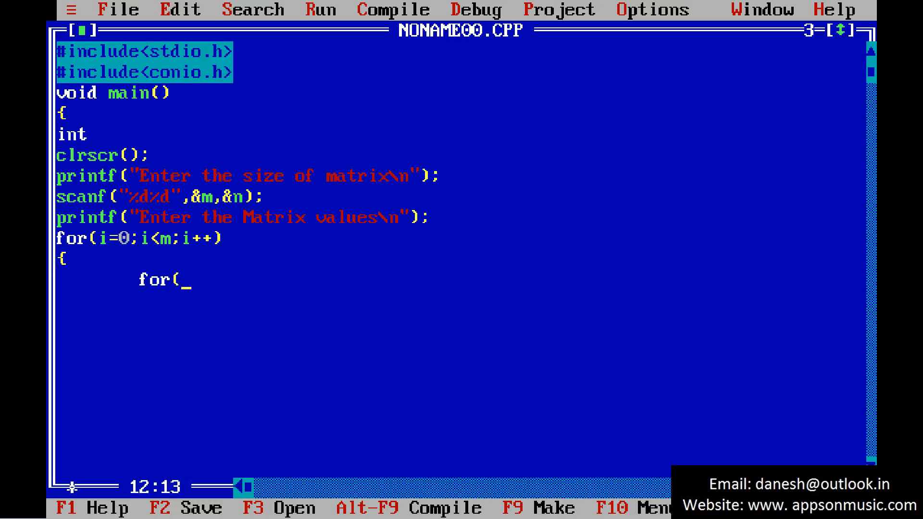
pyautogui.write('j=')
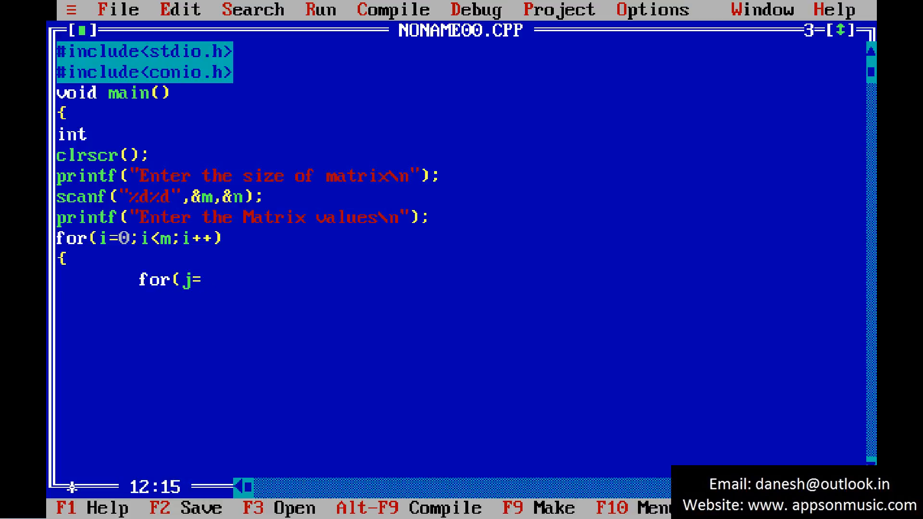
pyautogui.write('0;j<')
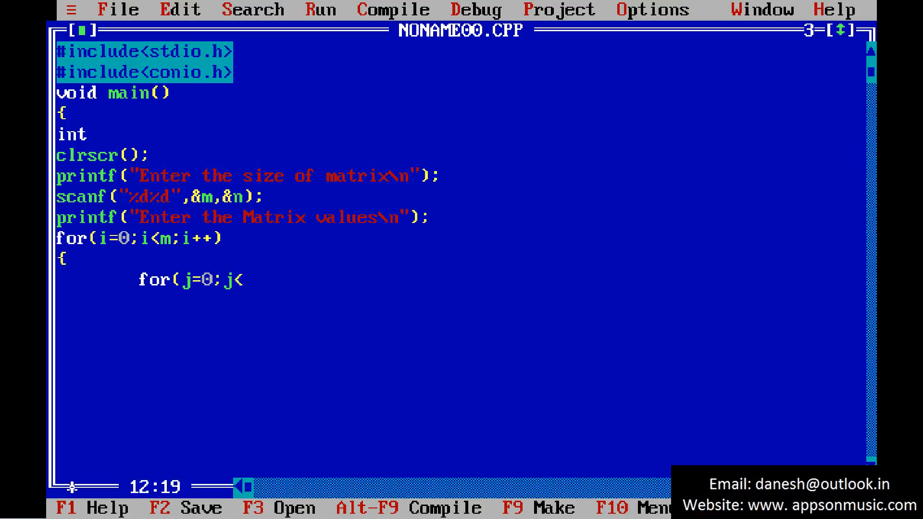
pyautogui.write('n;j++')
pyautogui.click(460, 300)
pyautogui.write('{')
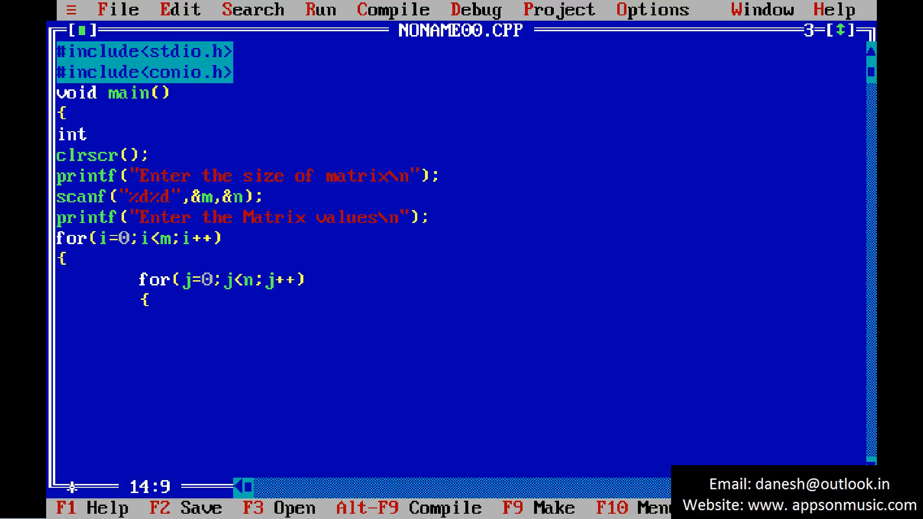
# Step: Write the printf prompt naming row %d and column %d with i+1 and j+1
pyautogui.write('printf')
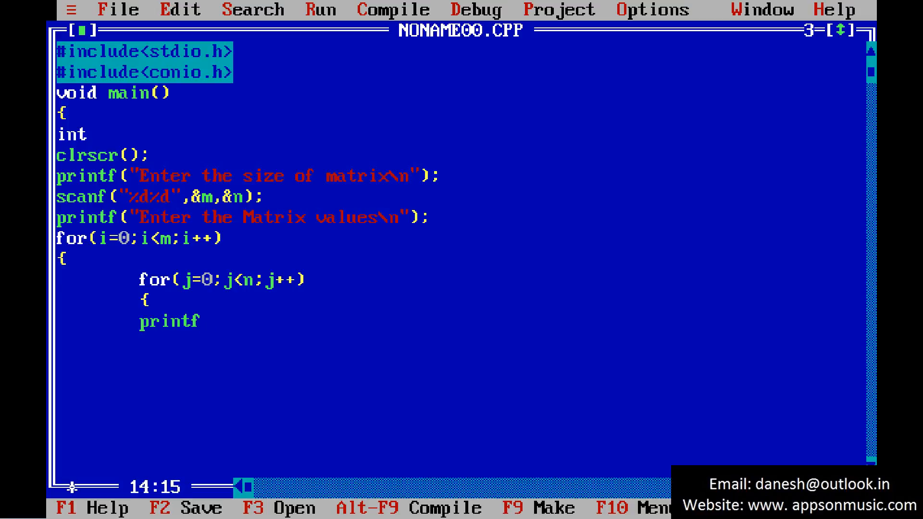
pyautogui.write('("Ente')
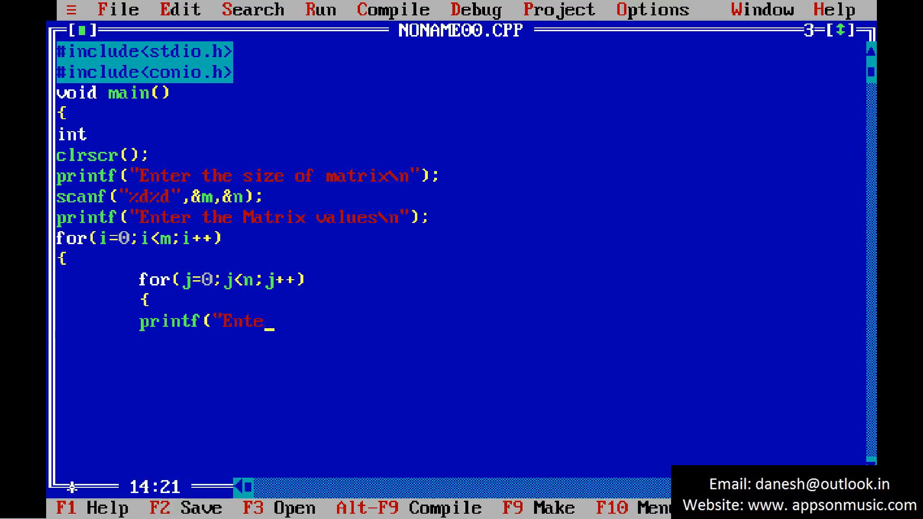
pyautogui.write('r the v')
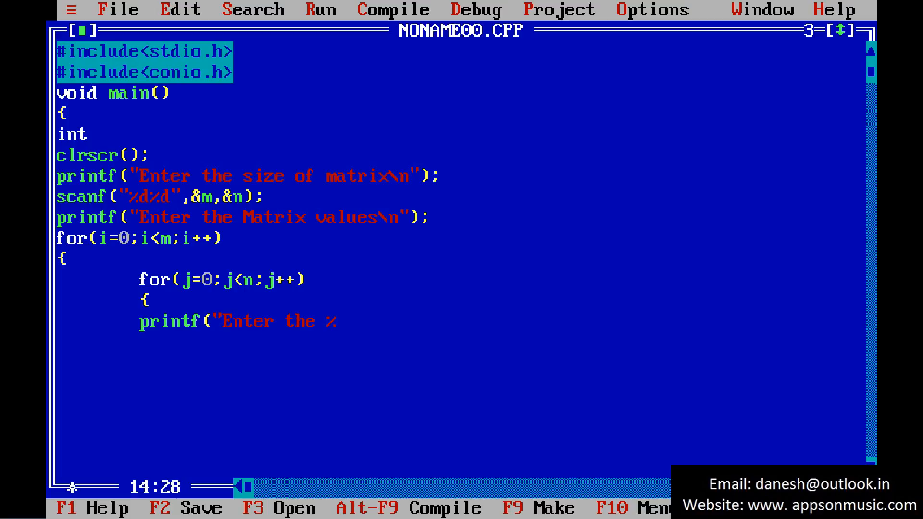
pyautogui.write('d row')
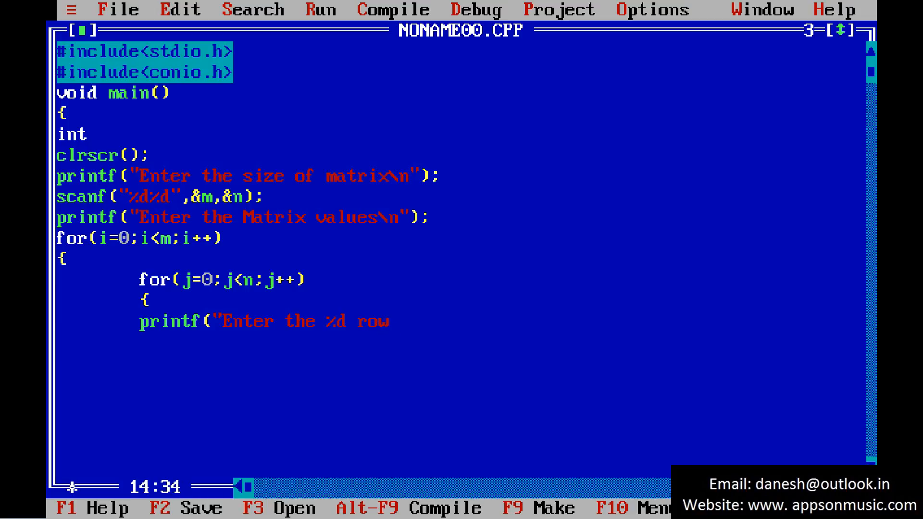
pyautogui.write('%d c')
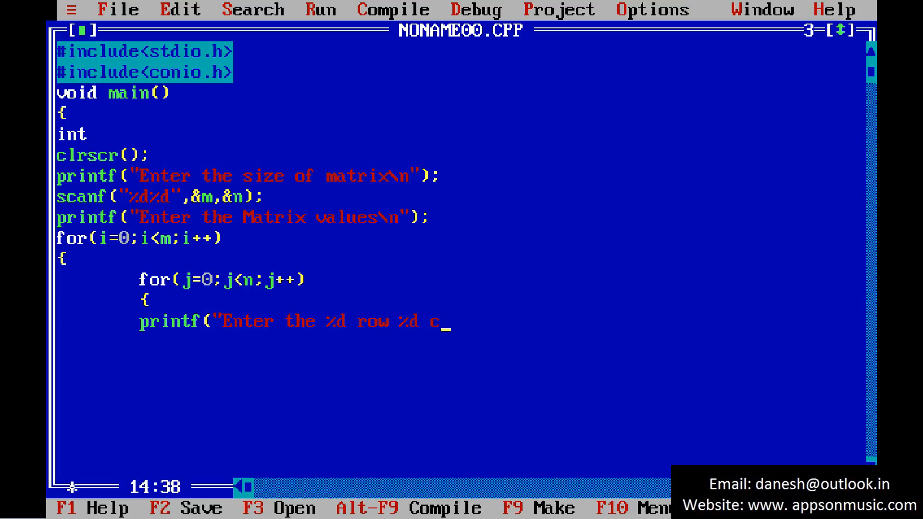
pyautogui.write('olumn')
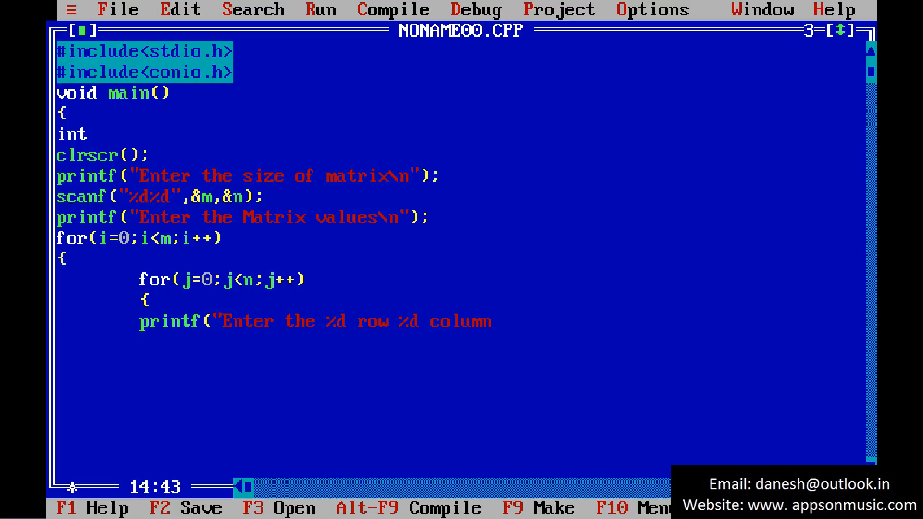
pyautogui.write(',i')
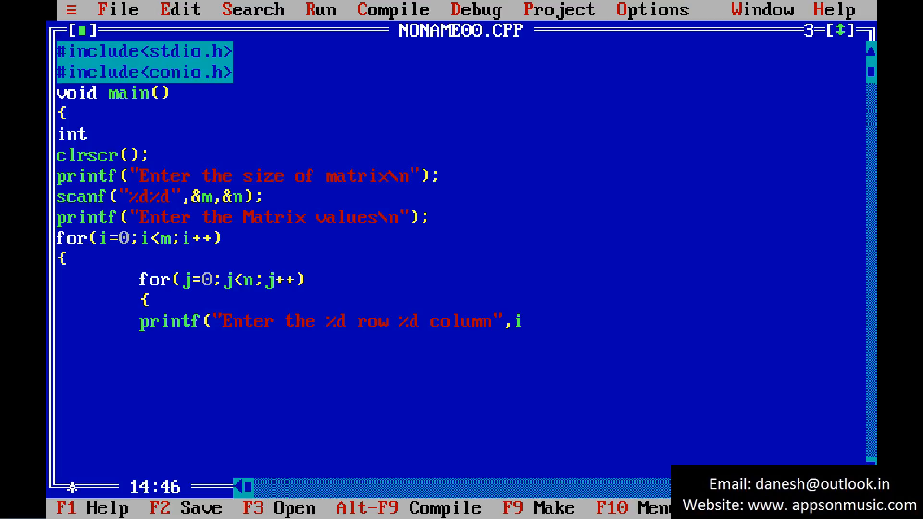
pyautogui.write('+,j')
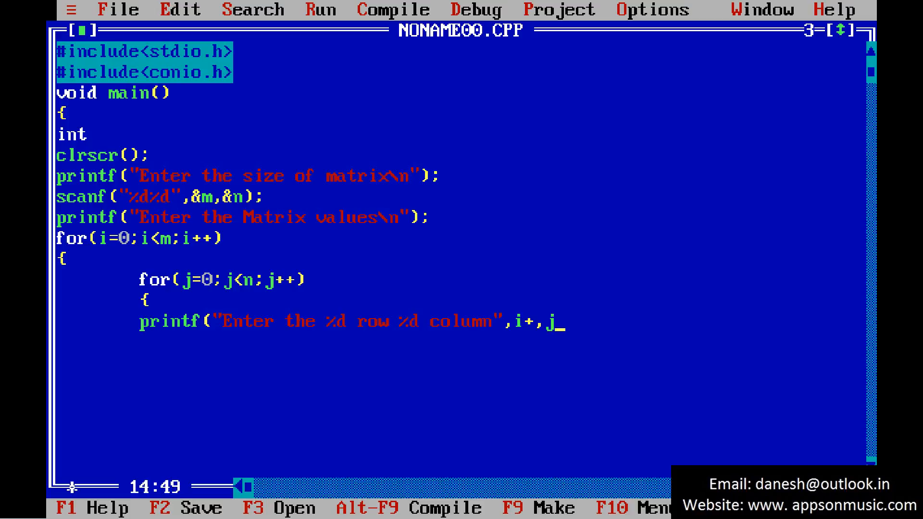
pyautogui.write('+1);')
pyautogui.click(460, 343)
pyautogui.write('sc')
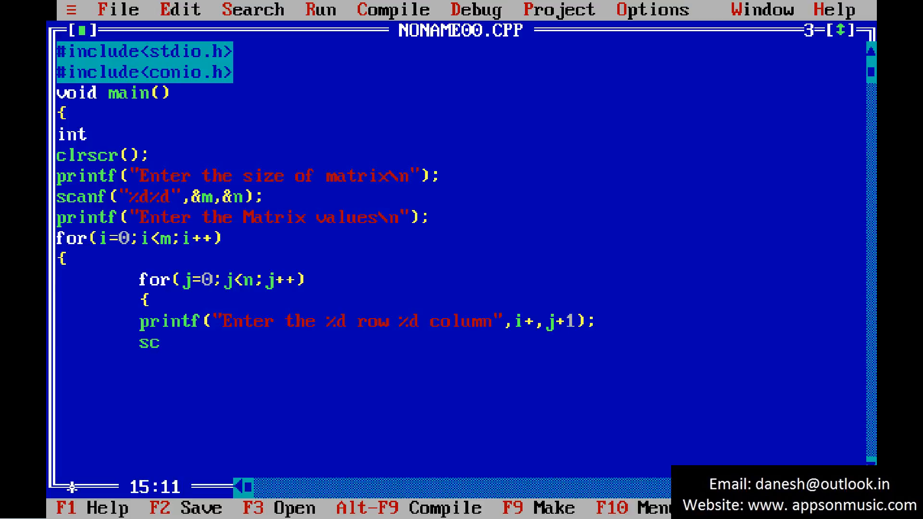
# Step: Write scanf("%d",&a[i][j]); to read each element and close the loop brace
pyautogui.write('a')
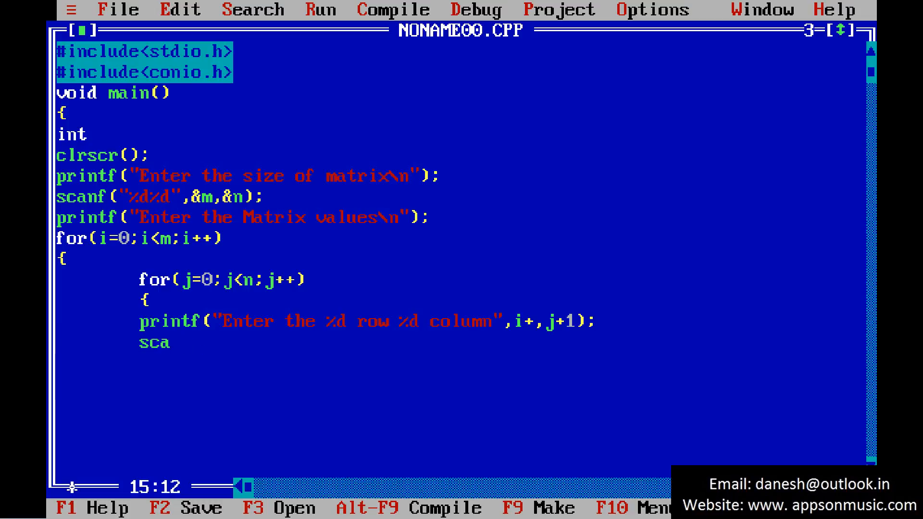
pyautogui.write('nf("')
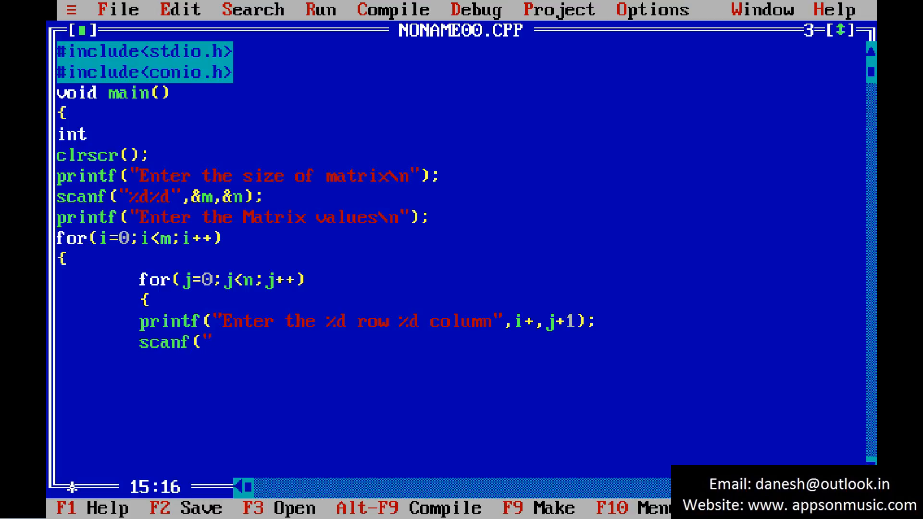
pyautogui.write('%d"')
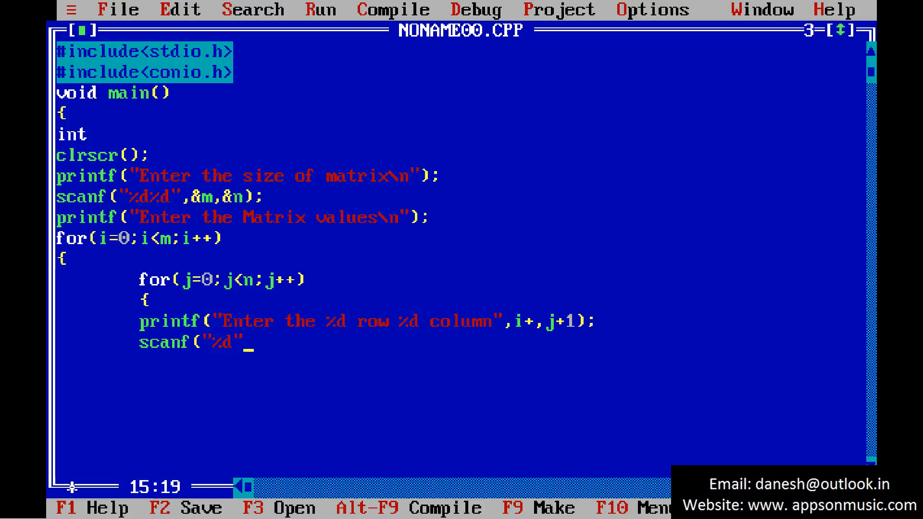
pyautogui.write(',')
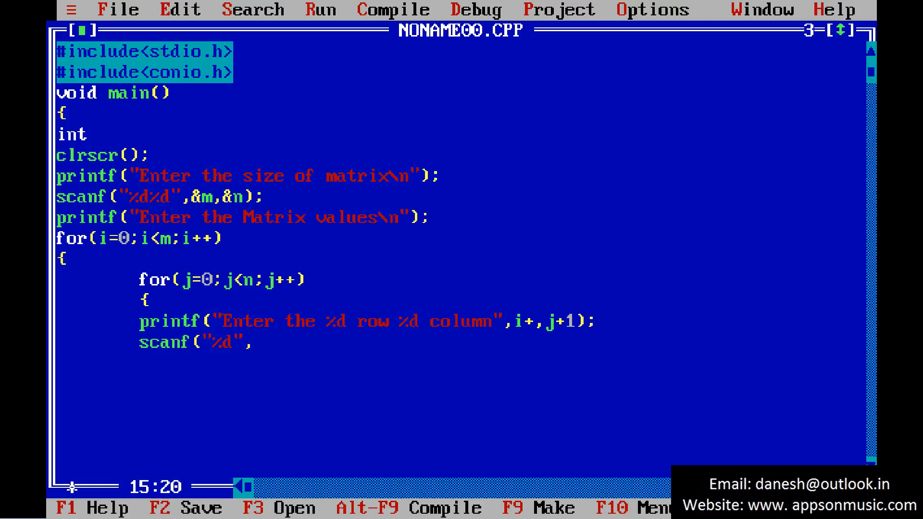
pyautogui.write('a')
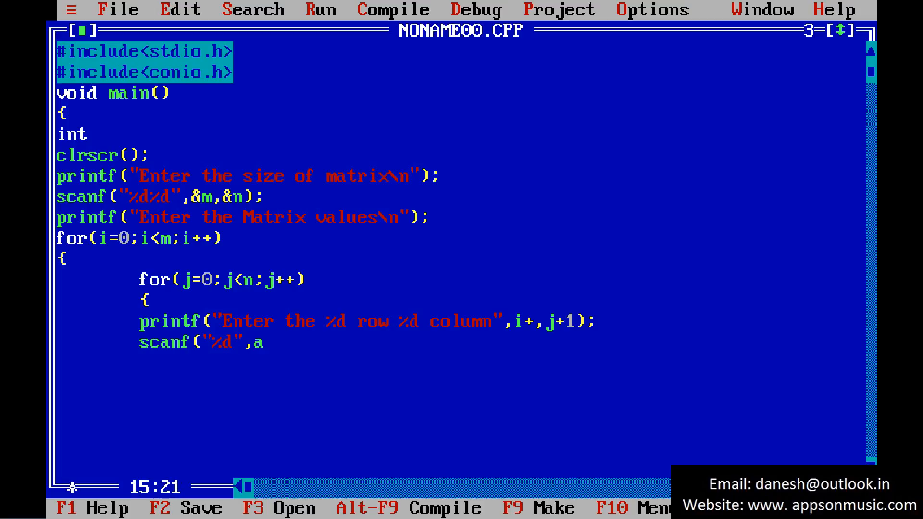
pyautogui.write('&')
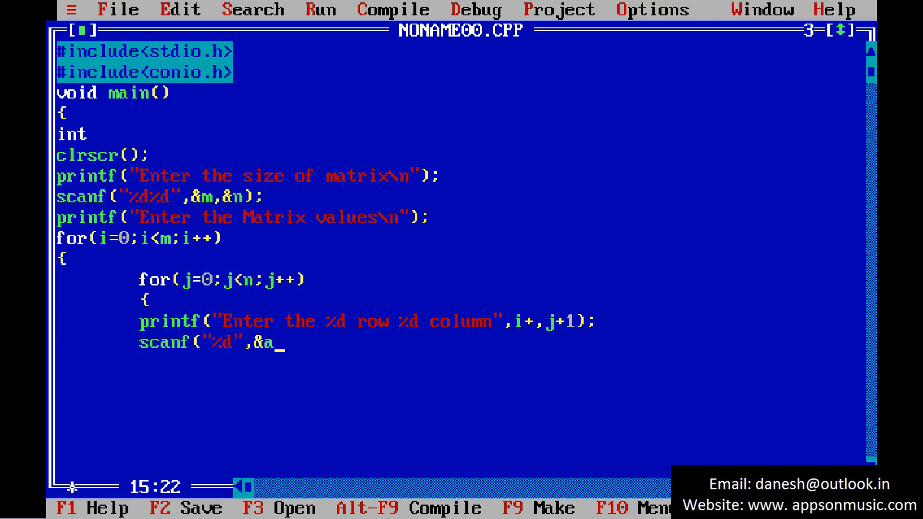
pyautogui.write('[')
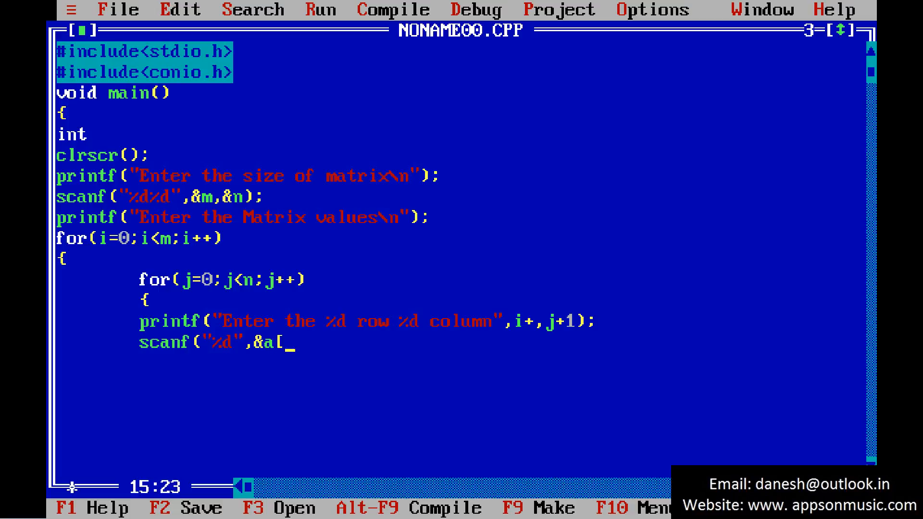
pyautogui.write('i][')
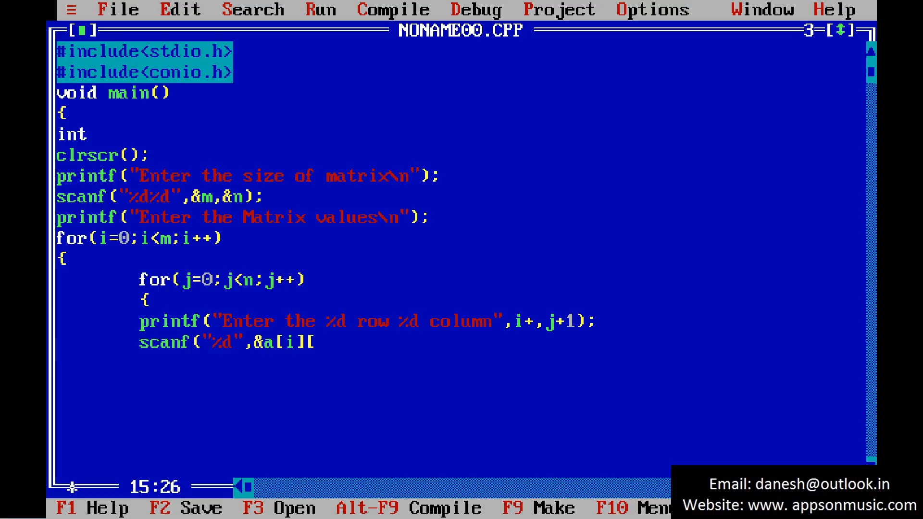
pyautogui.write('j]);')
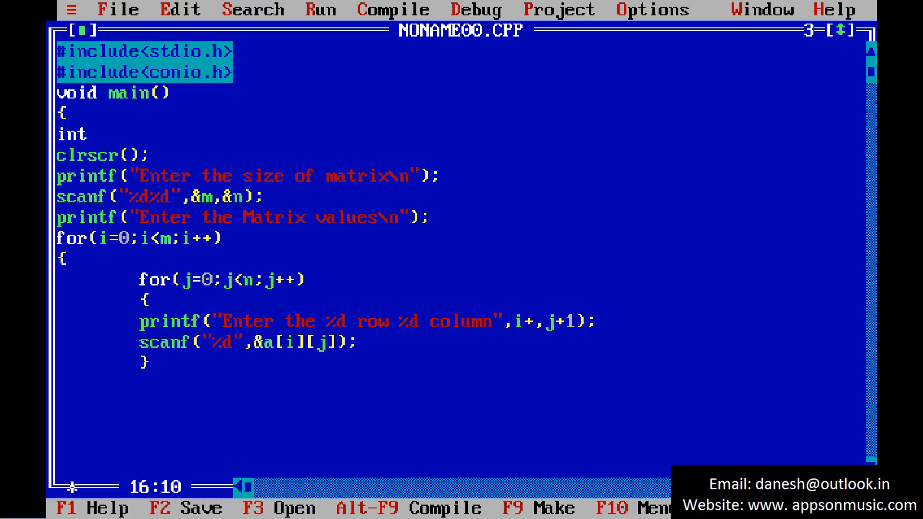
pyautogui.write('}')
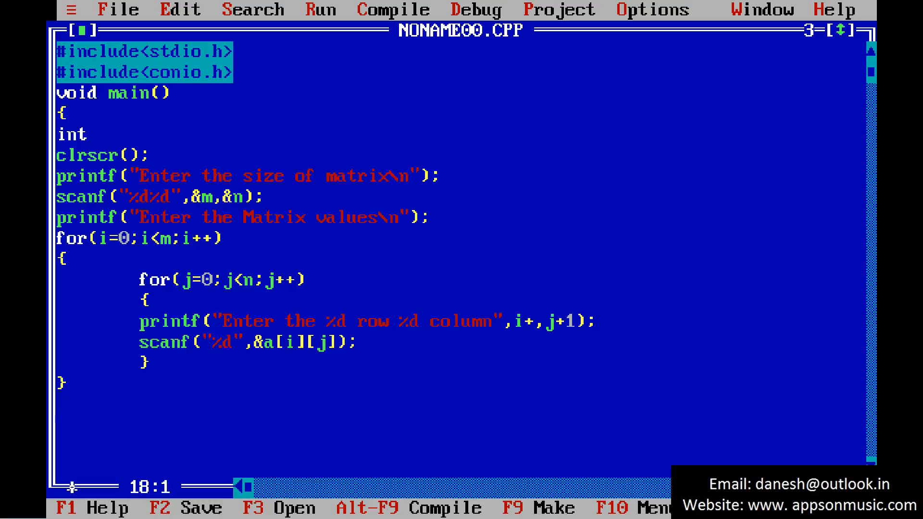
# Step: Write printf("Given Matrix\n"); as the output heading
pyautogui.write('printf(')
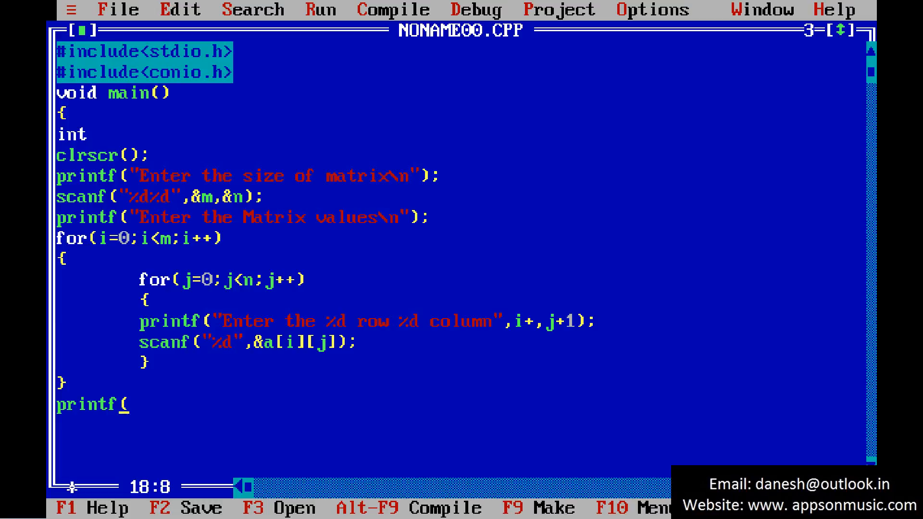
pyautogui.write('"Given Mat')
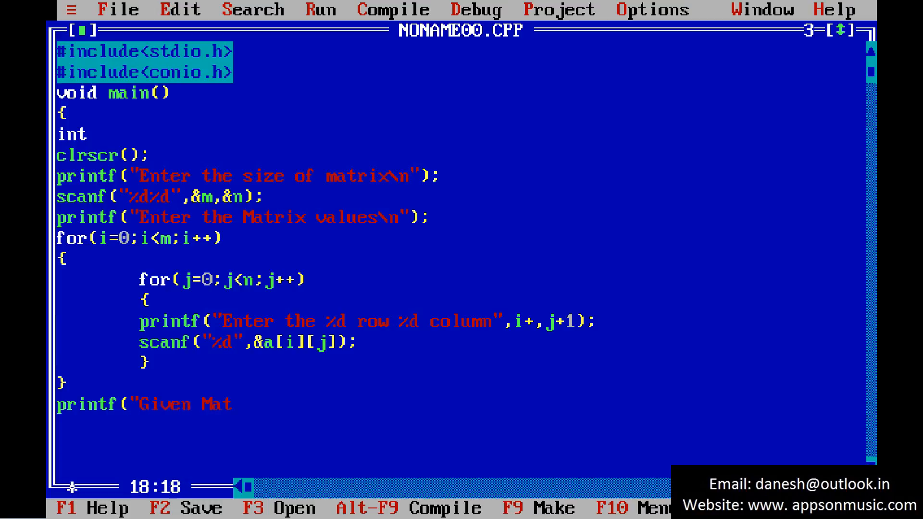
pyautogui.write('rix\\n')
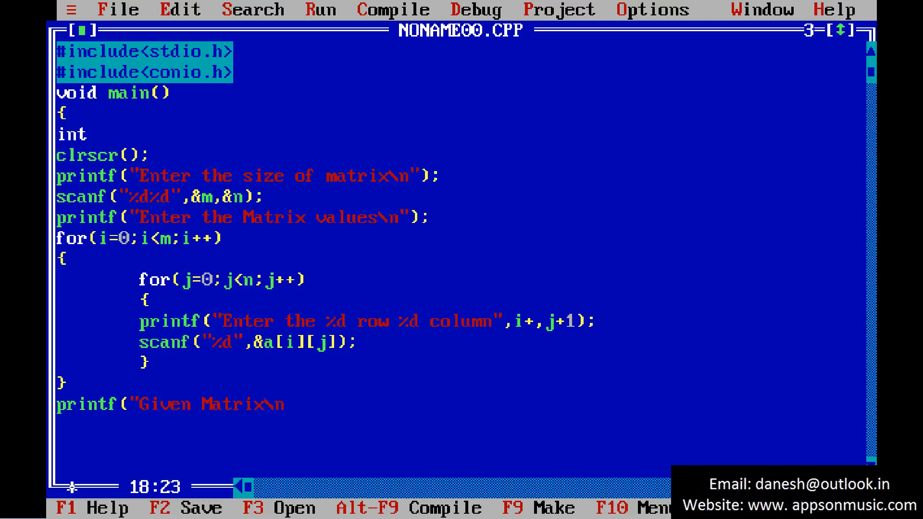
pyautogui.write('");')
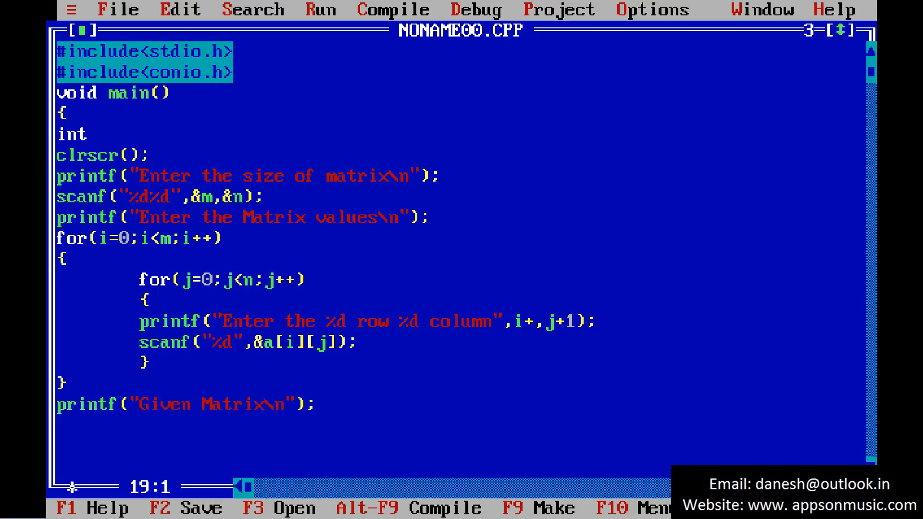
# Step: Write the nested for loops over i<m and j<n with opening braces for the display
pyautogui.write('for(i')
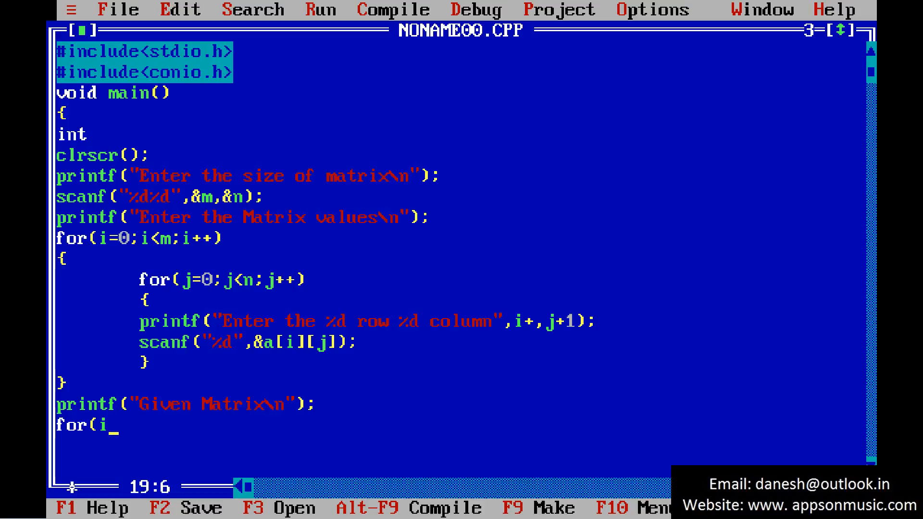
pyautogui.write('=0;i')
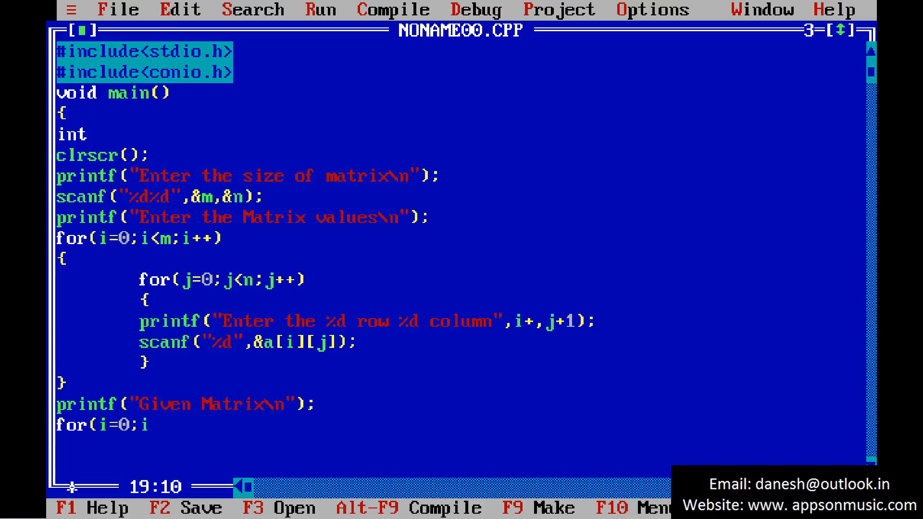
pyautogui.write('<m;i')
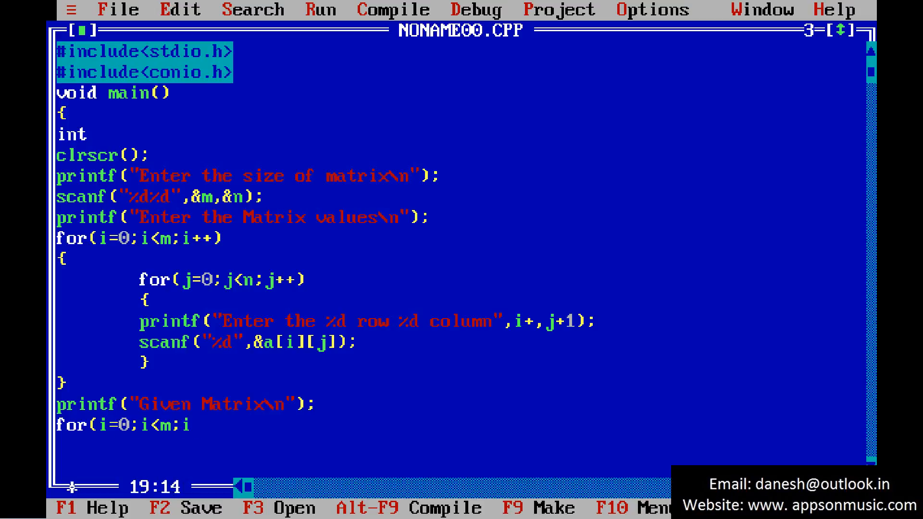
pyautogui.write('++)')
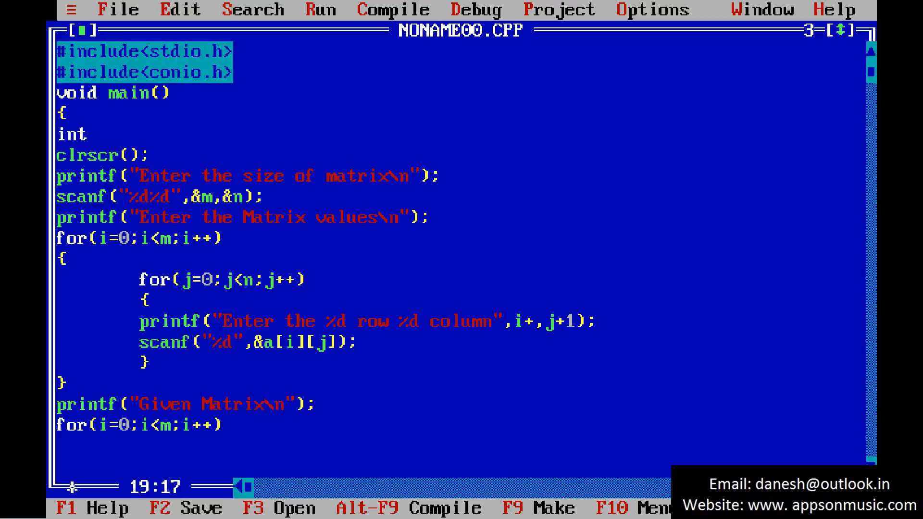
pyautogui.write('{')
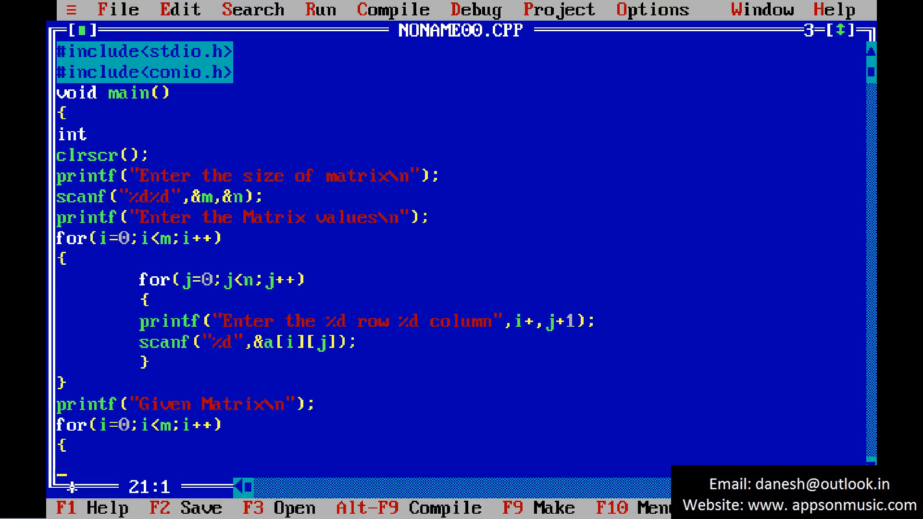
pyautogui.write('for(j=0')
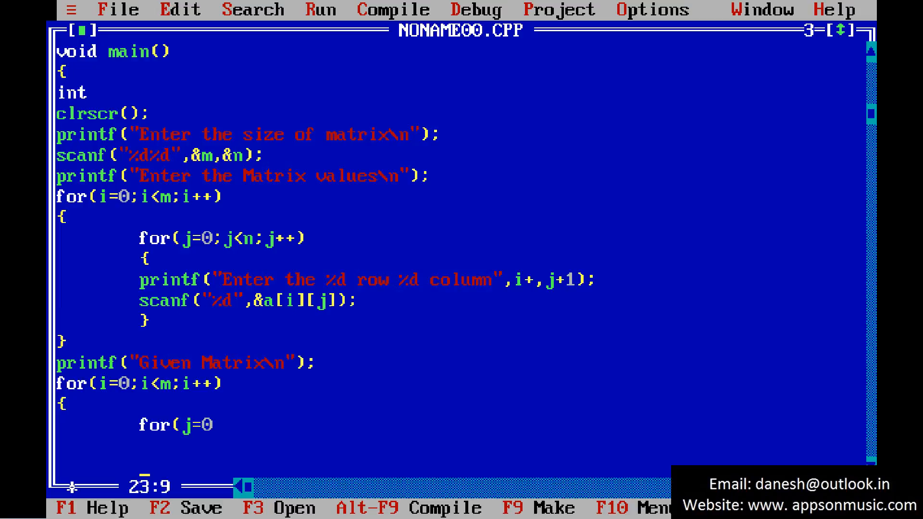
pyautogui.scroll(-3)
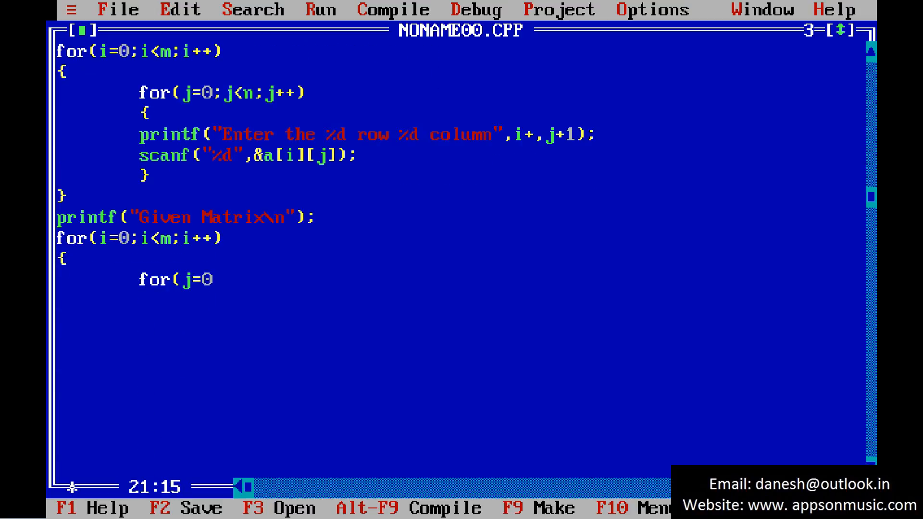
pyautogui.write(';')
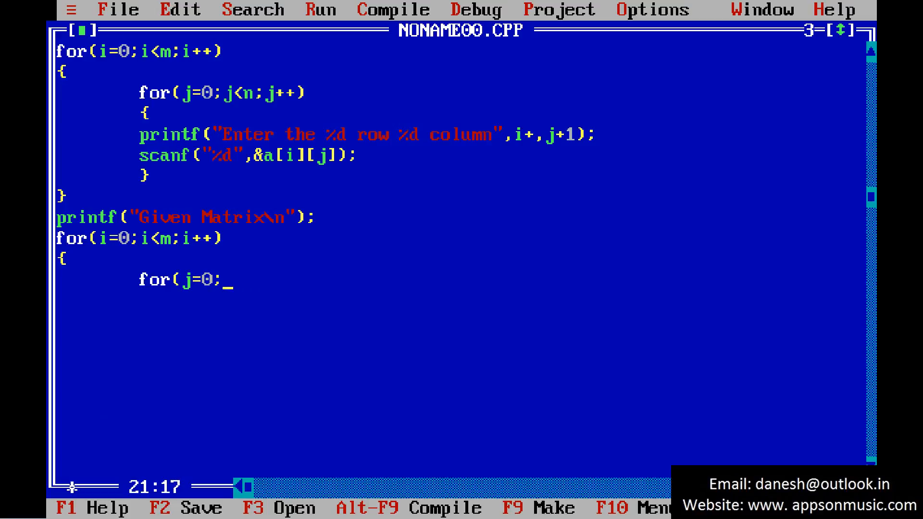
pyautogui.write('j<n;j')
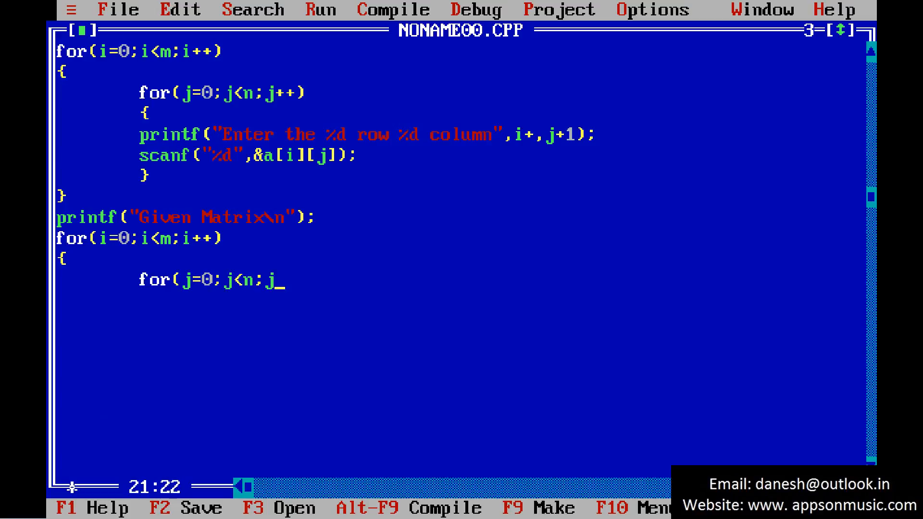
pyautogui.write('++)')
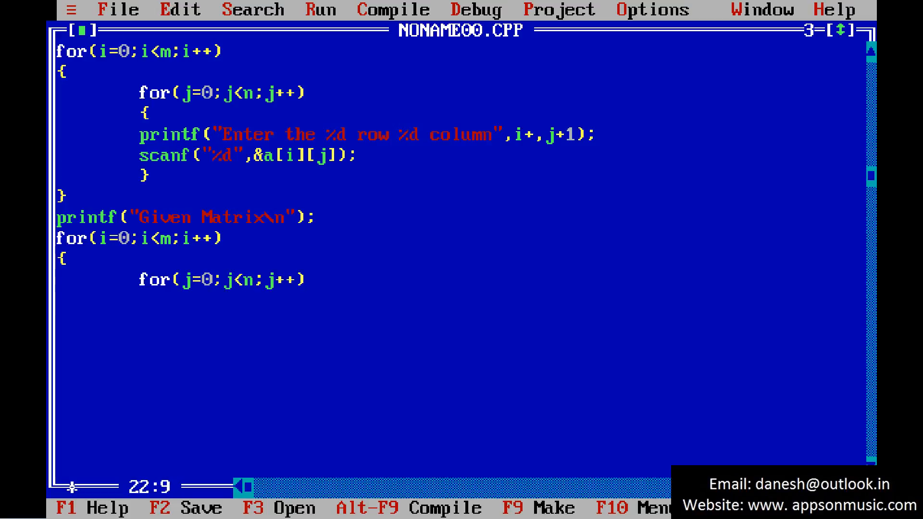
pyautogui.write('{')
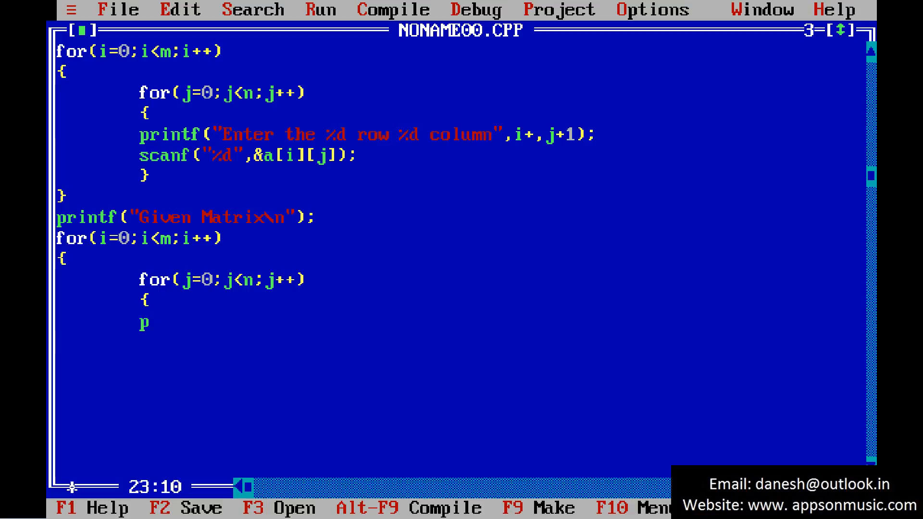
# Step: Print each a[i][j] with \t, a printf("\n") per row, close the loop and add getch()
pyautogui.write('rintf("')
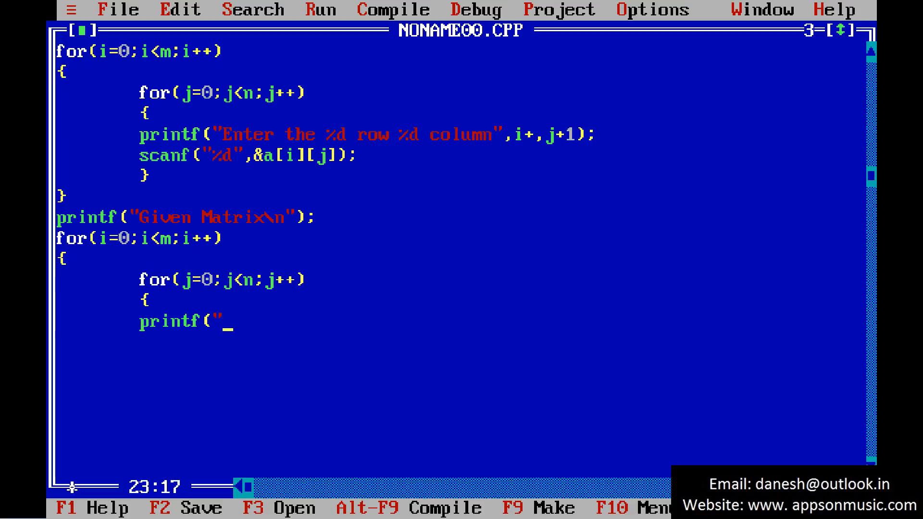
pyautogui.write('%d\\t')
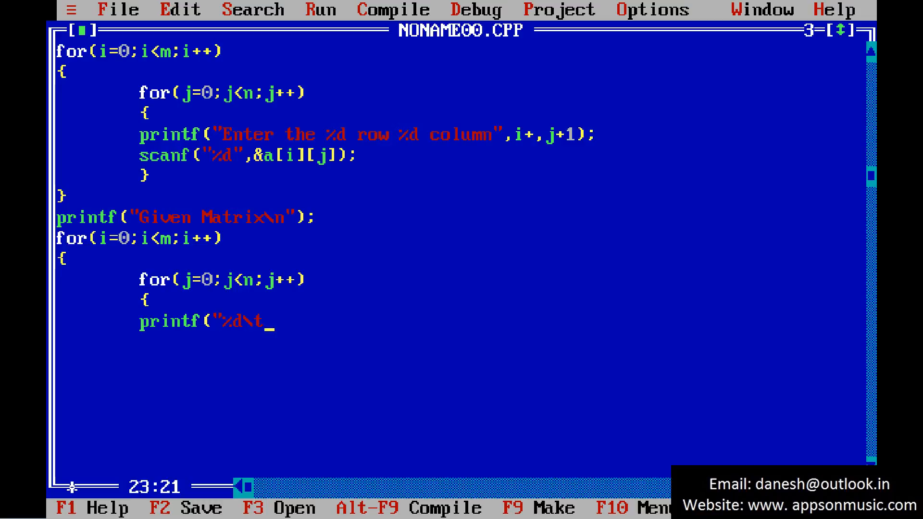
pyautogui.write('",')
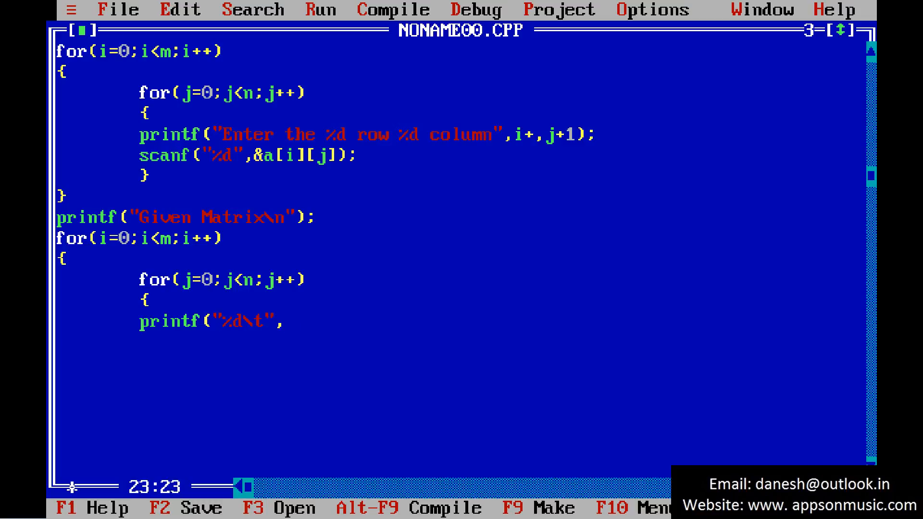
pyautogui.write('a')
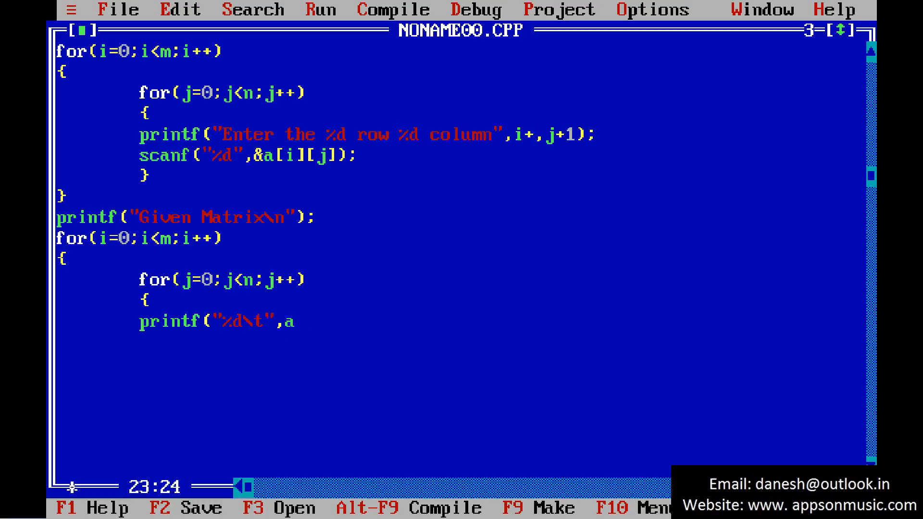
pyautogui.write('[i][j')
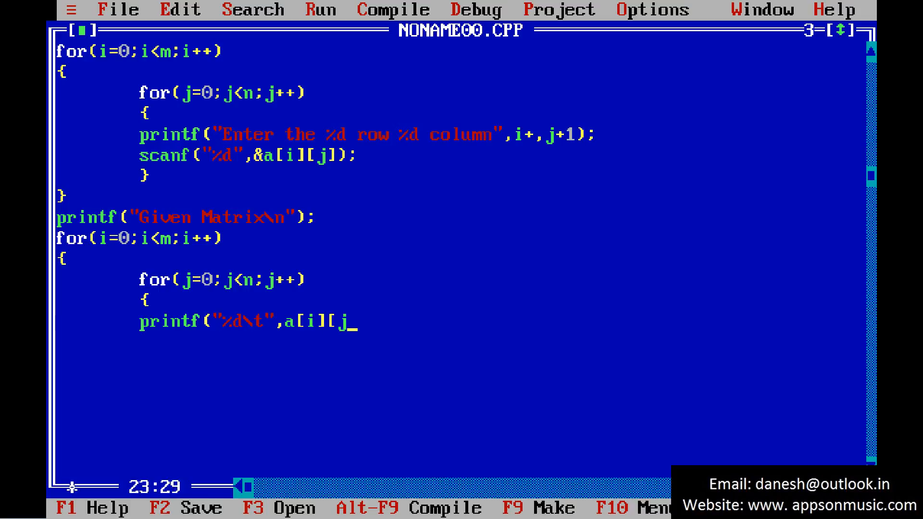
pyautogui.write(']')
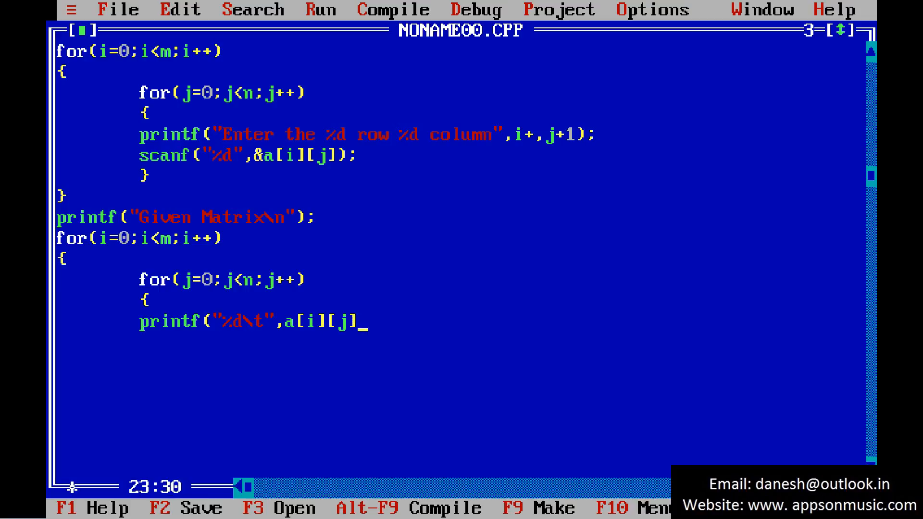
pyautogui.write(');')
pyautogui.click(461, 363)
pyautogui.write('pri')
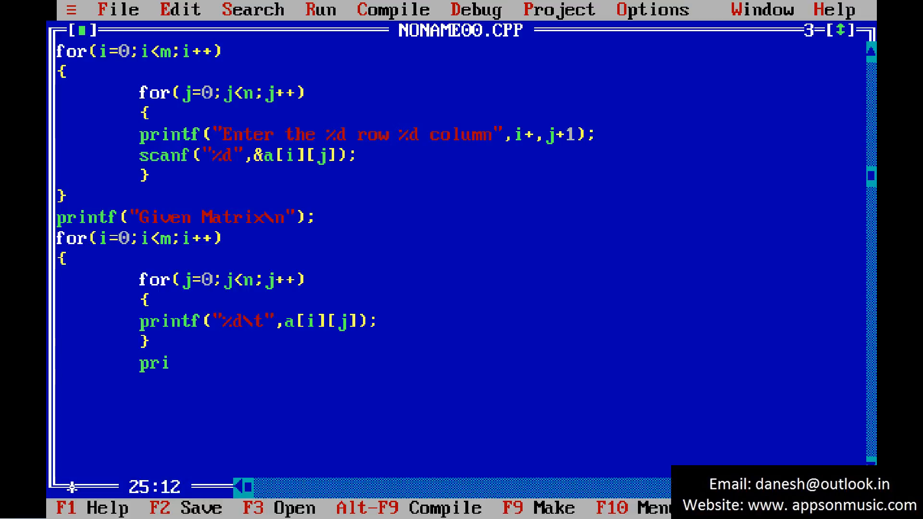
pyautogui.write('ntf("\\')
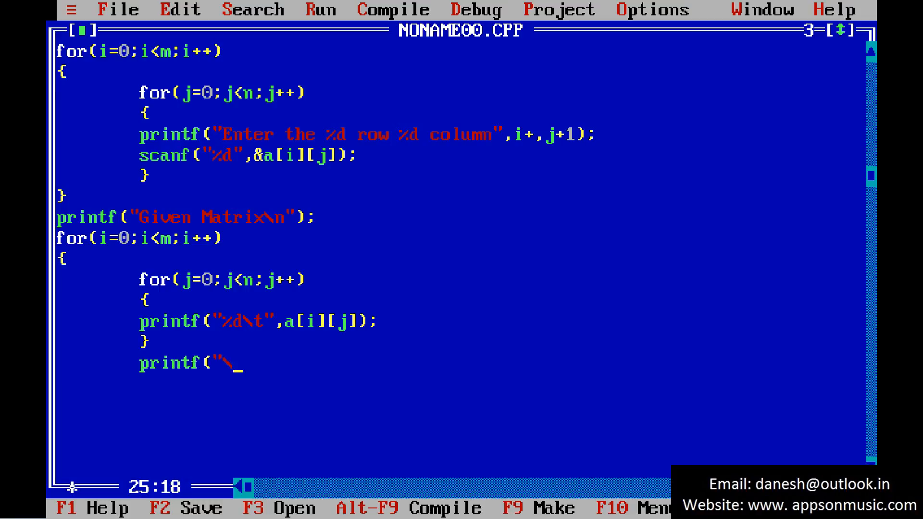
pyautogui.write('n");')
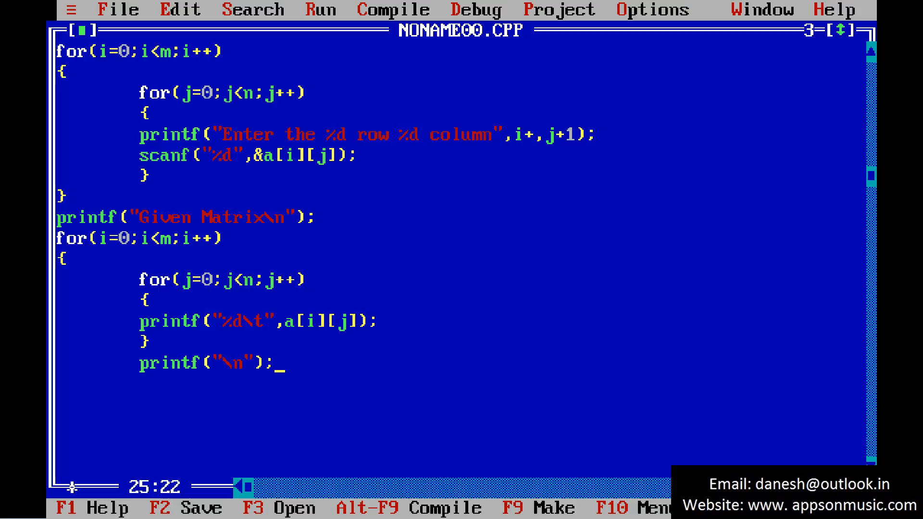
pyautogui.write('}')
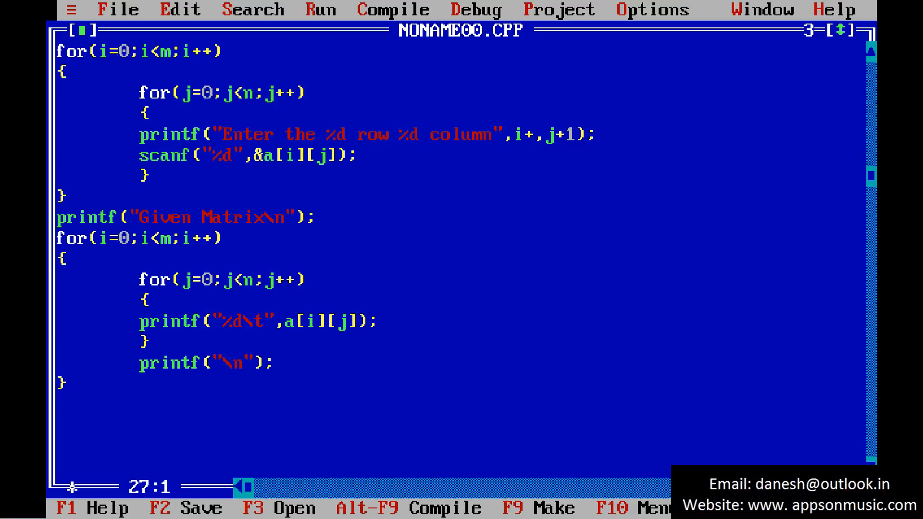
pyautogui.write('getch()')
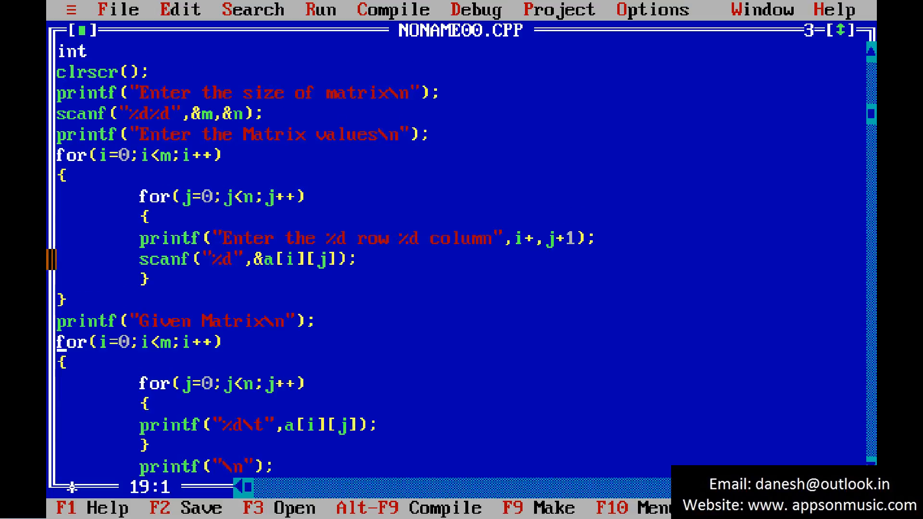
# Step: Complete the int line inside main() as int a[10]b[10],m,n,i,j;
pyautogui.moveTo(65, 155); pyautogui.dragTo(124, 277)
pyautogui.write('1')
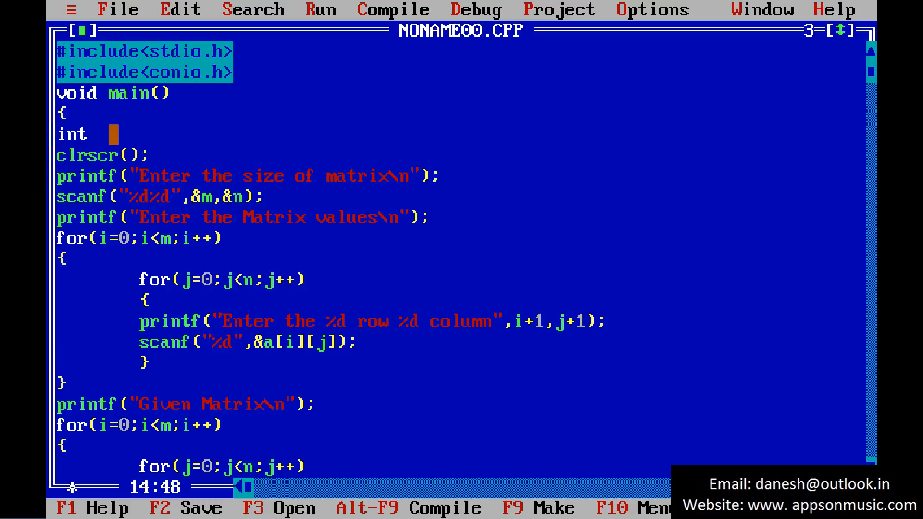
pyautogui.write('_')
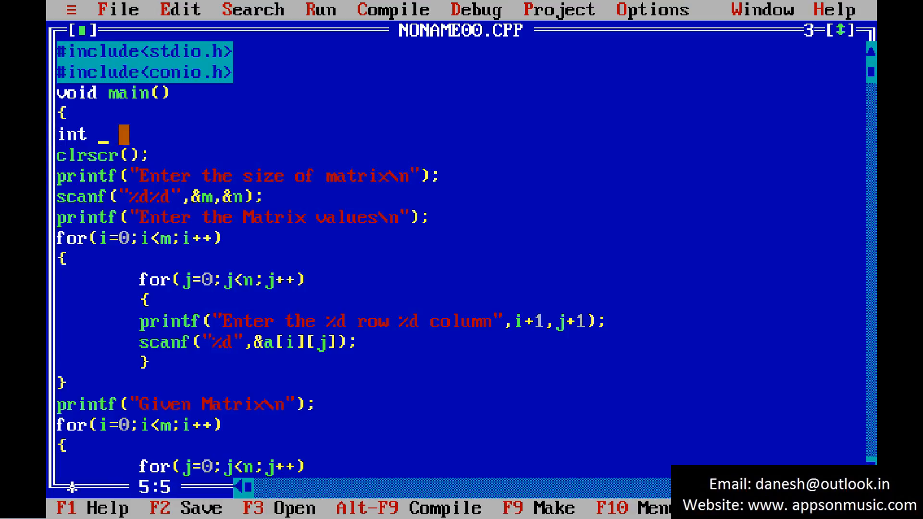
pyautogui.write('a[')
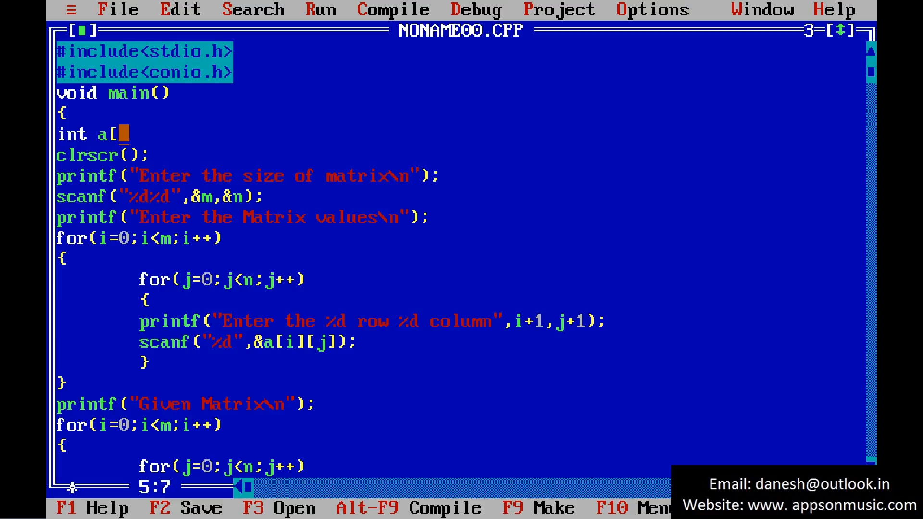
pyautogui.write('1')
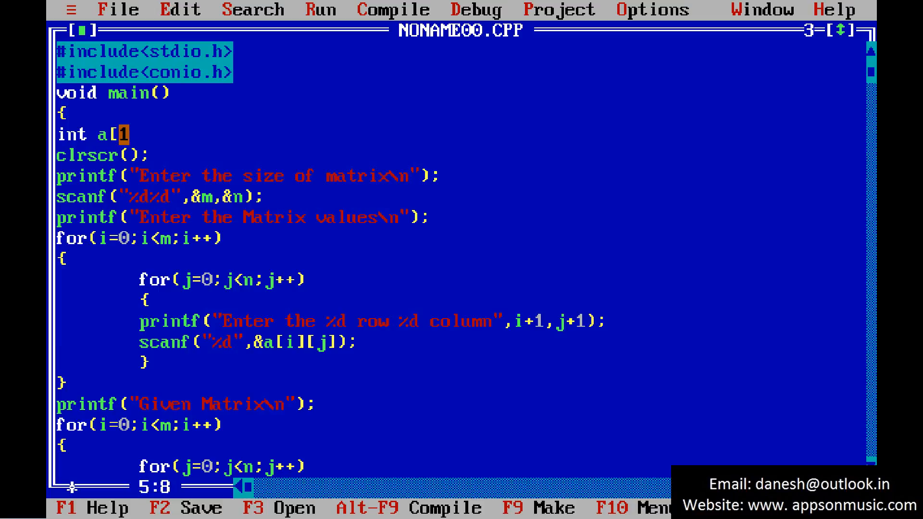
pyautogui.write('0')
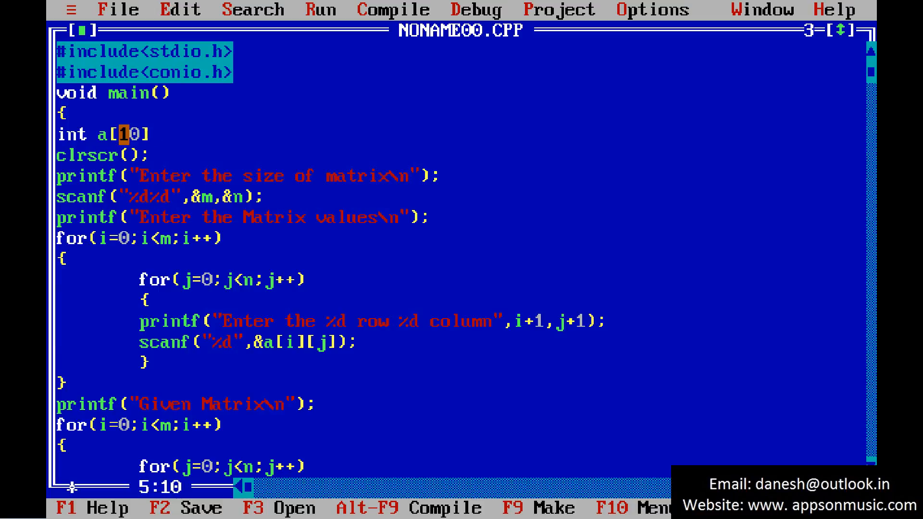
pyautogui.write('b[10]')
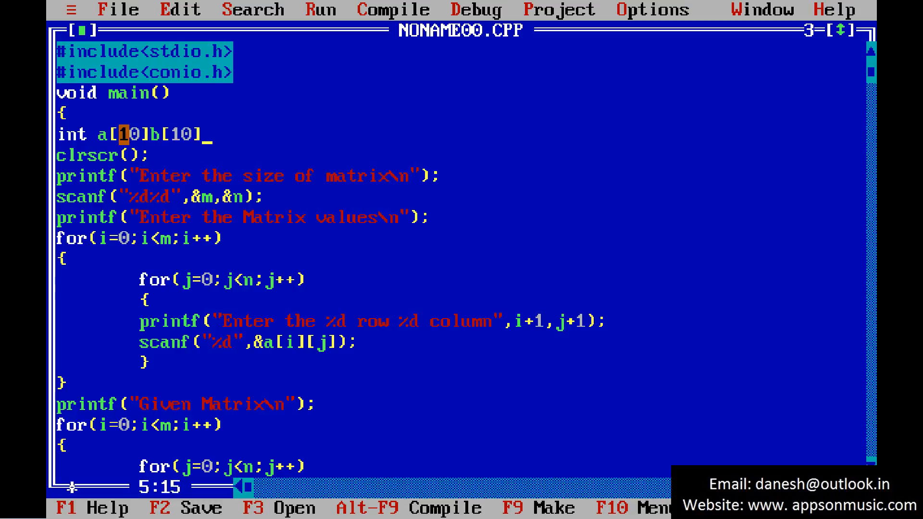
pyautogui.write(',m')
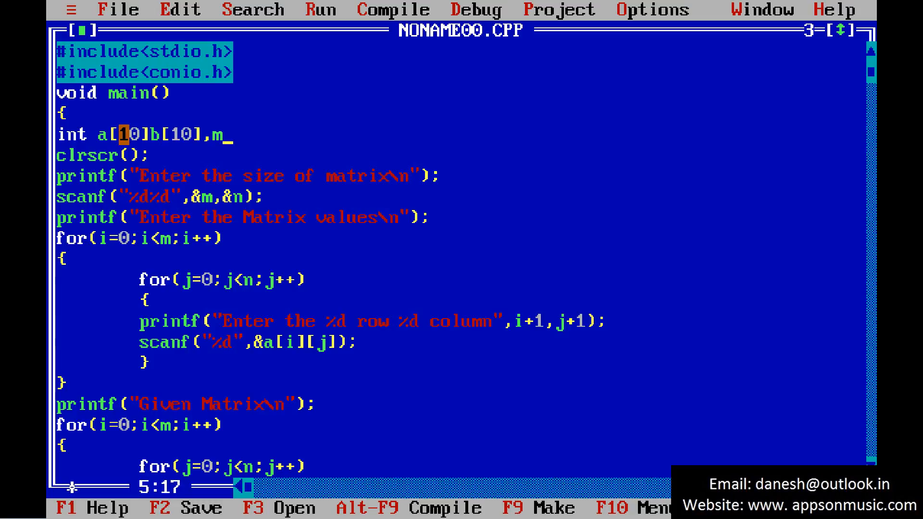
pyautogui.write('n,i,j;')
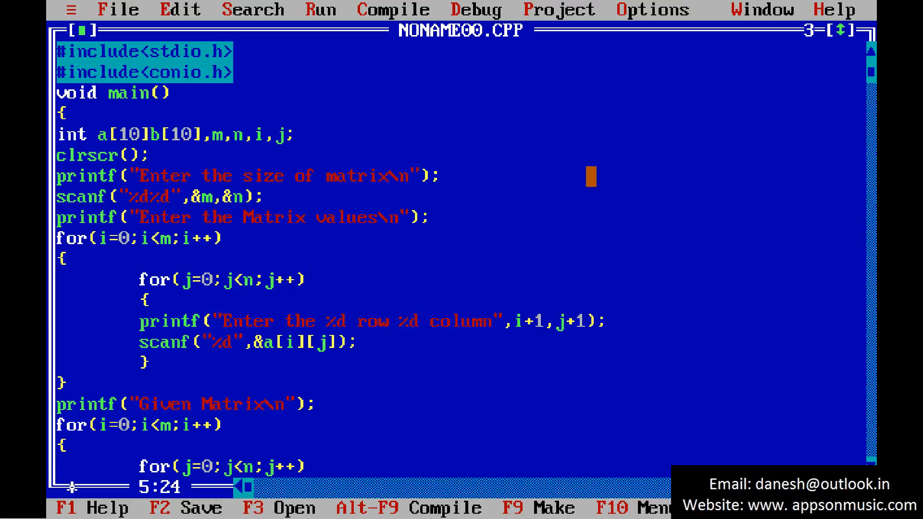
# Step: Remove the stray b so the declaration reads int a[10][10],m,n,i,j;
pyautogui.click(321, 342)
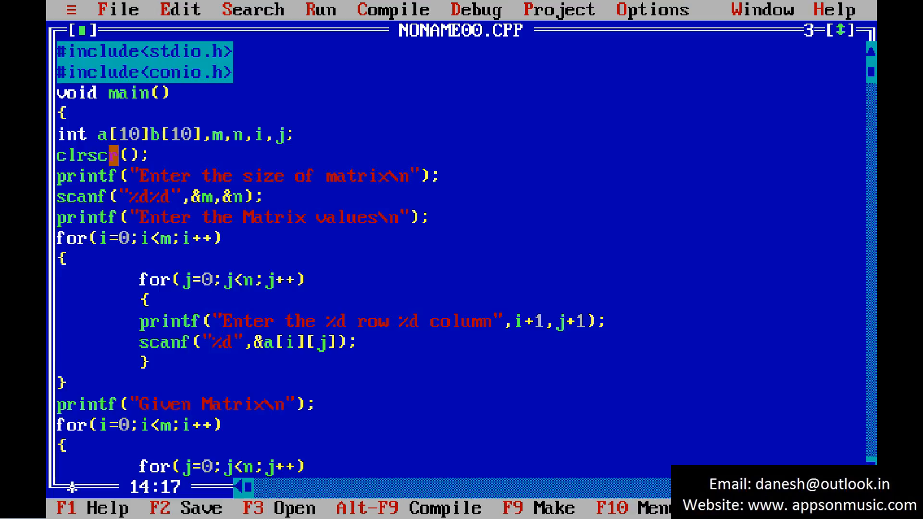
pyautogui.click(278, 259)
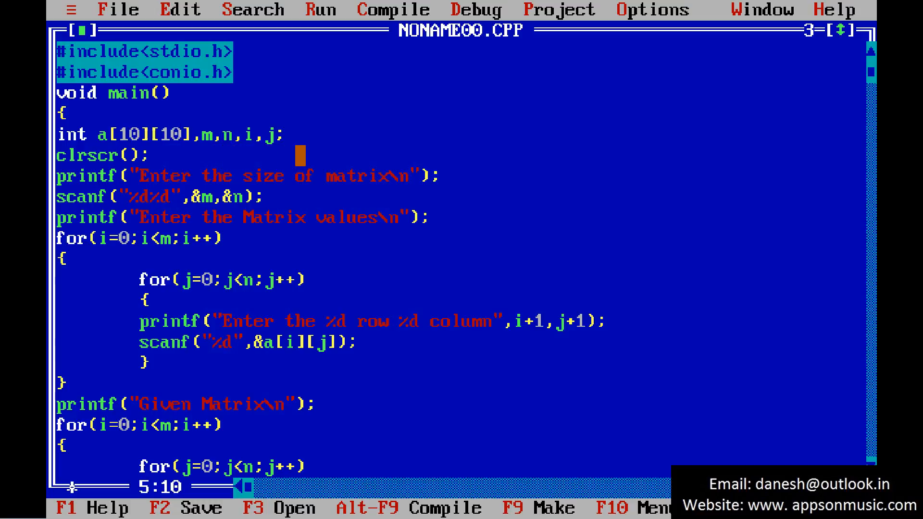
pyautogui.click(288, 218)
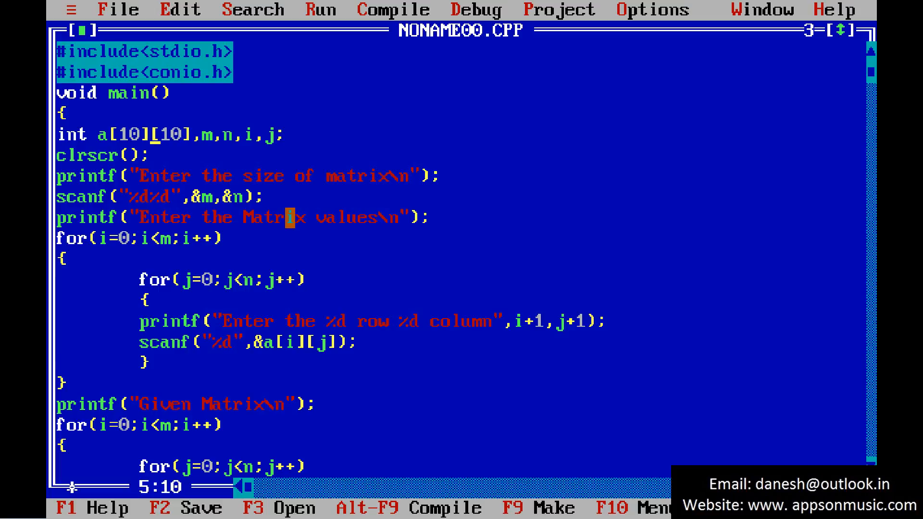
pyautogui.click(92, 238)
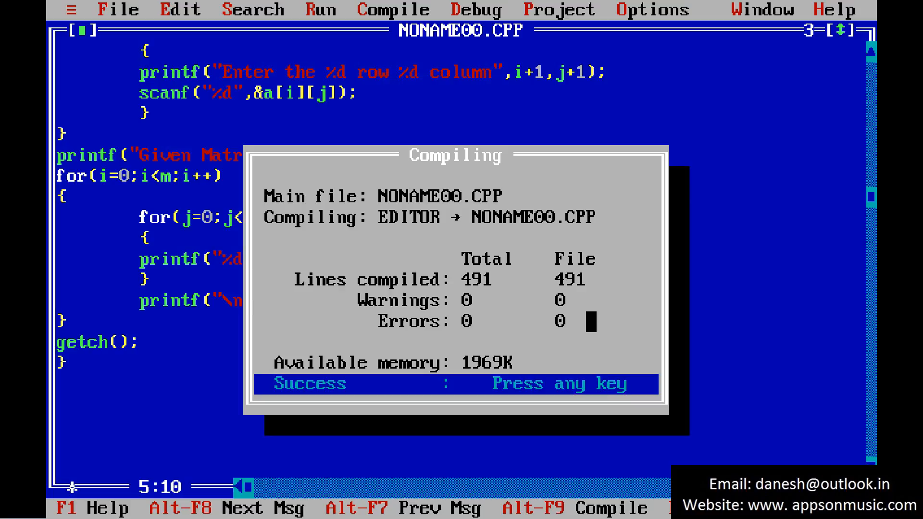
# Step: Dismiss the successful compile summary, run the program and enter a 2x2 size and test values
pyautogui.press('enter')
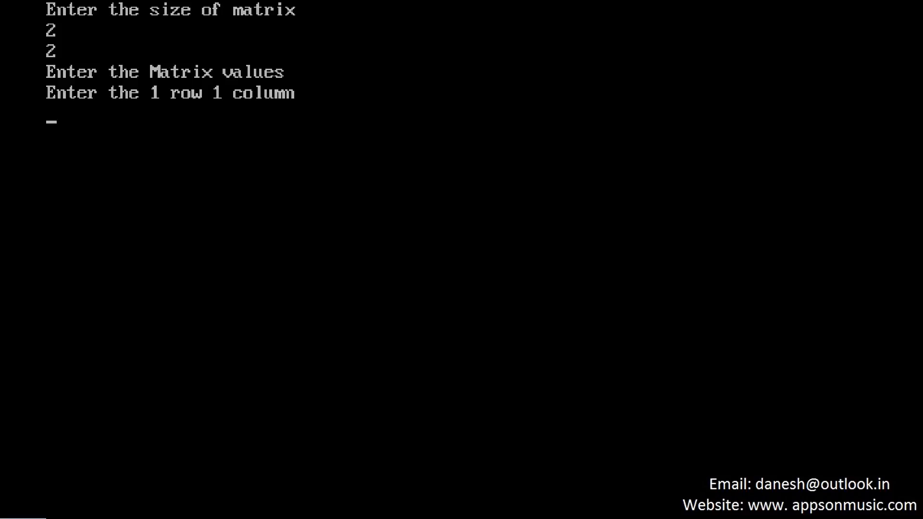
pyautogui.write('3')
pyautogui.write('4')
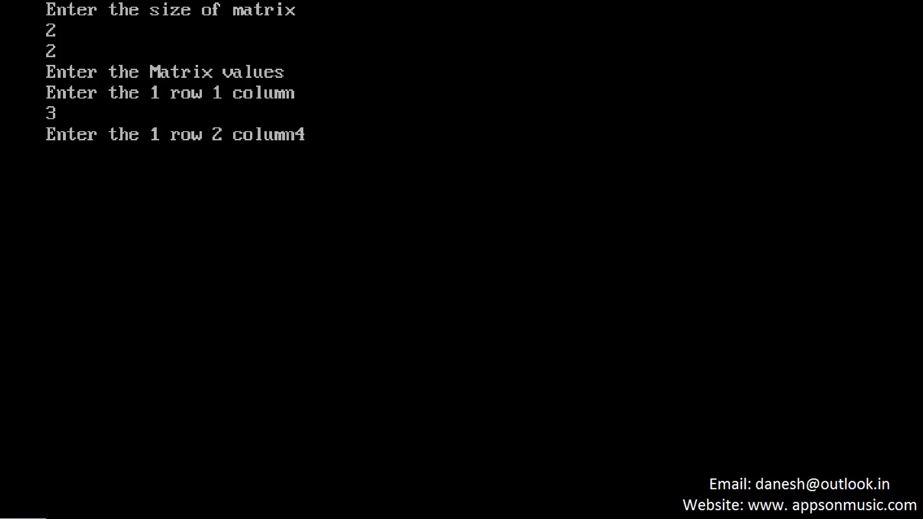
pyautogui.write('5')
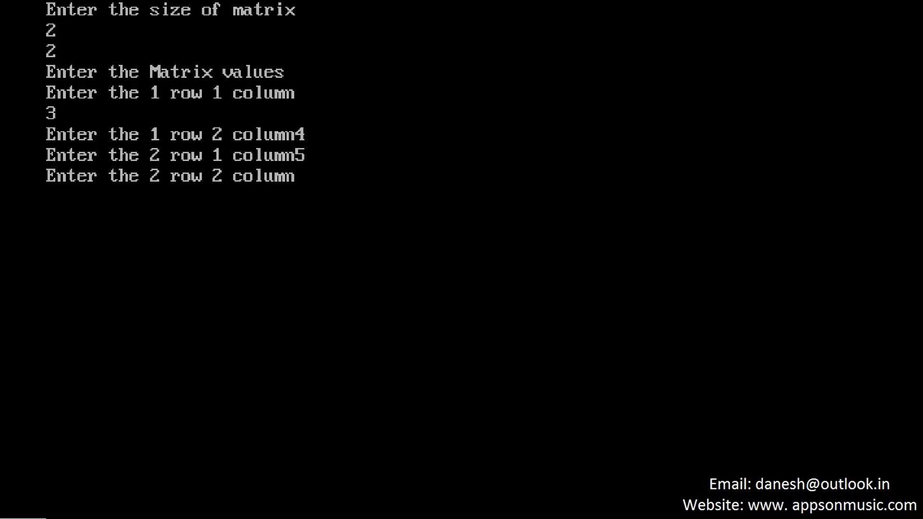
pyautogui.write('6')
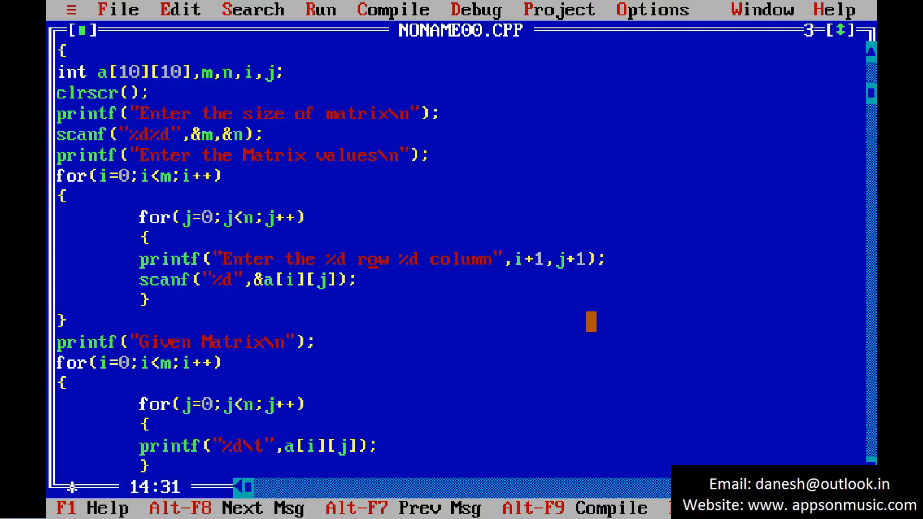
# Step: Add \n to the row/column prompt, save NONAME00.CPP and start Run > Run
pyautogui.write('\\n')
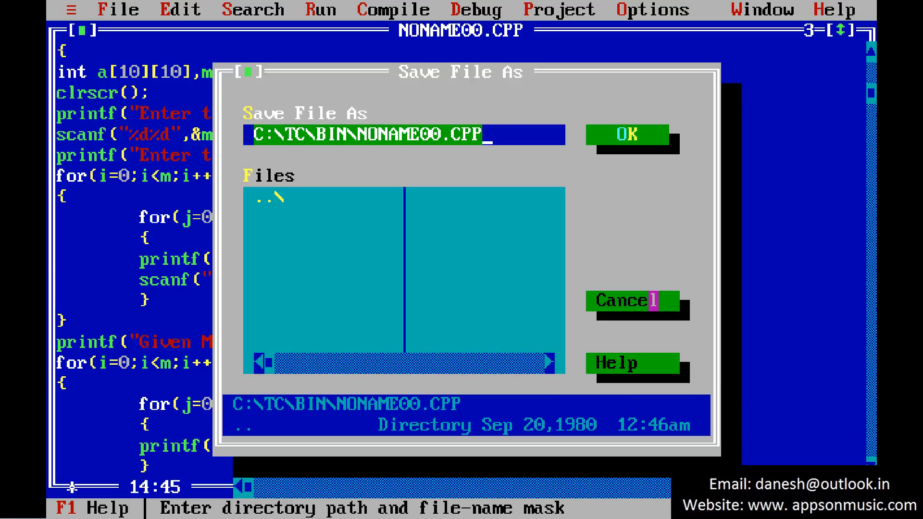
pyautogui.click(320, 10)
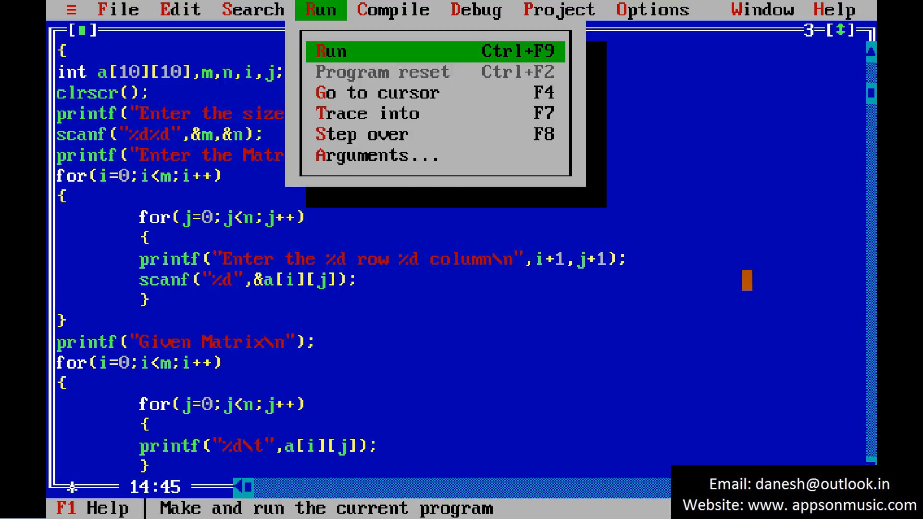
pyautogui.click(330, 51)
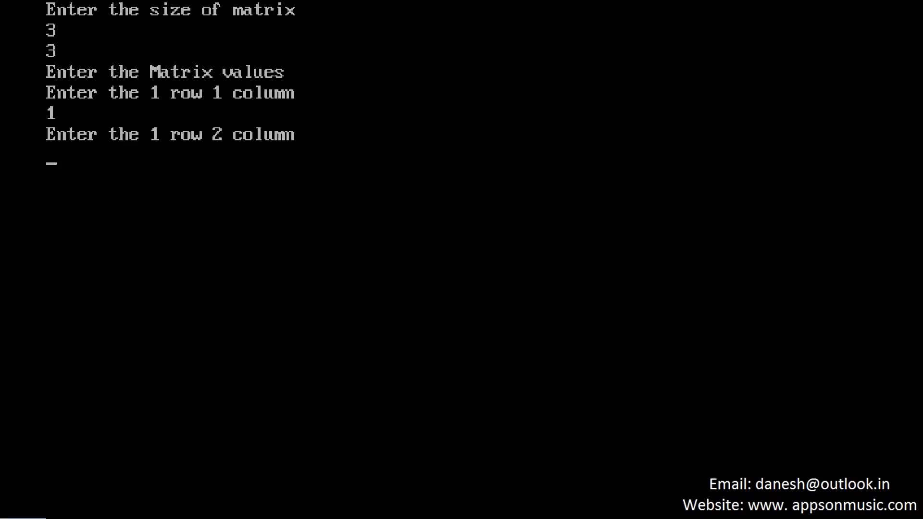
# Step: Enter a 3x3 size and values 1–9, view the printed Given Matrix and return to the code
pyautogui.write('2')
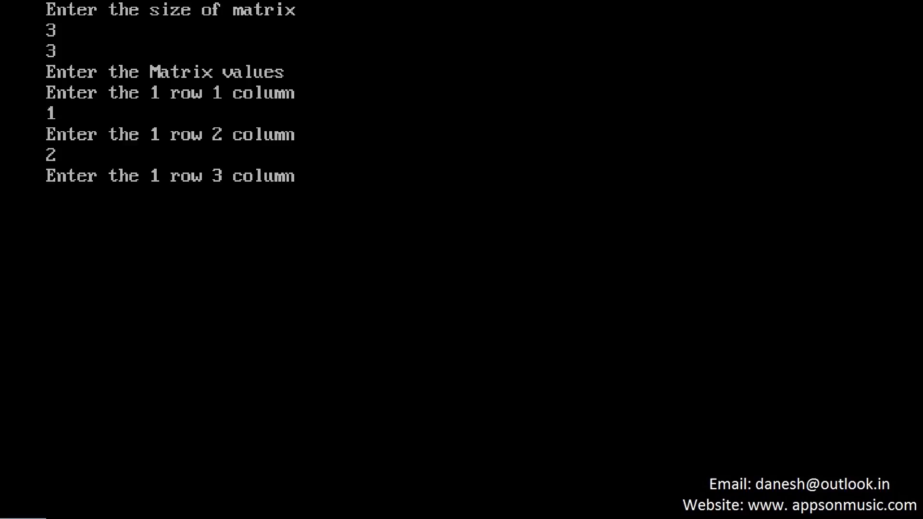
pyautogui.write('3')
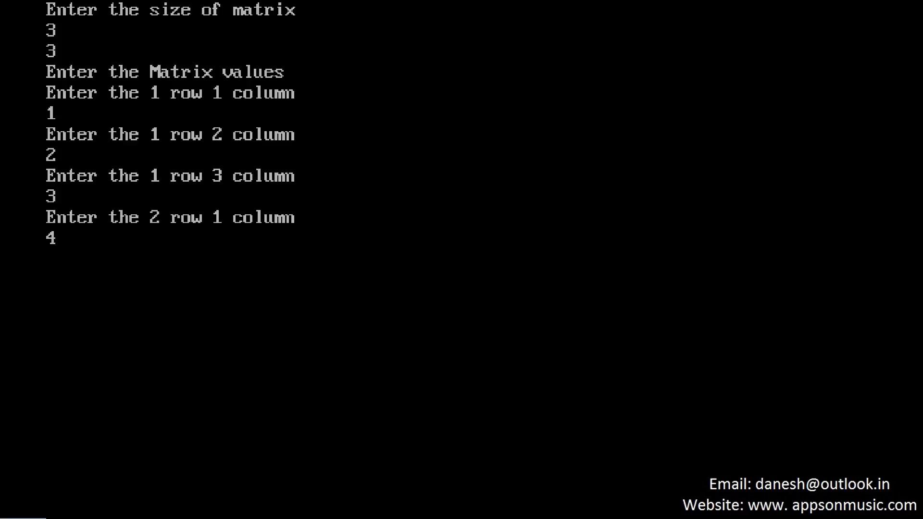
pyautogui.write('5')
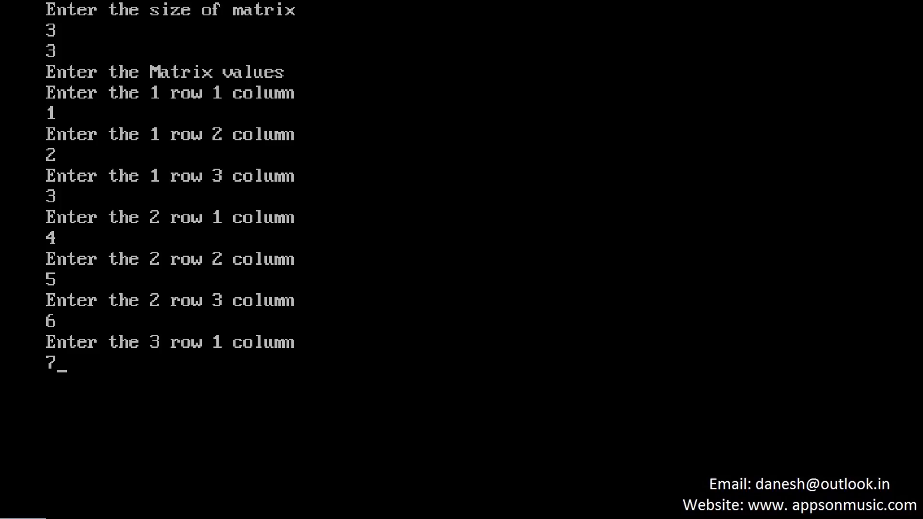
pyautogui.write('8')
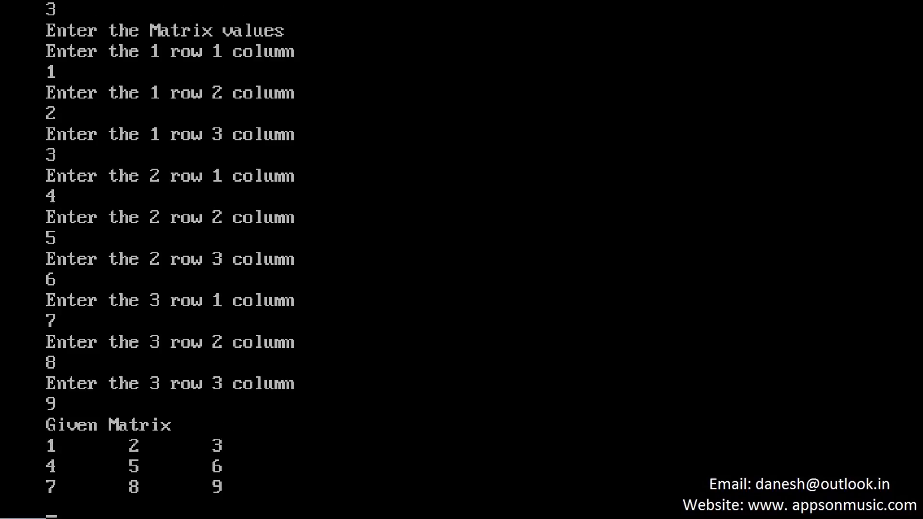
pyautogui.press('alt+F5')
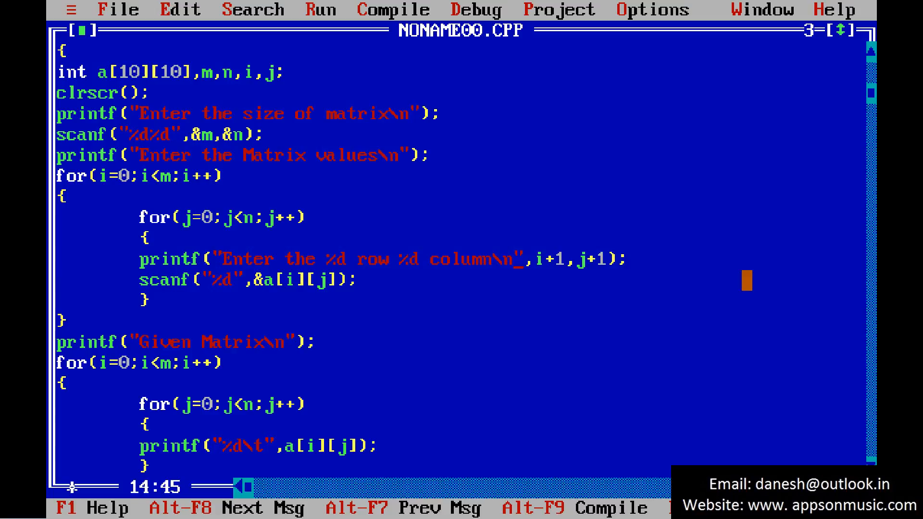
# Step: Run again with a 3x4 size, entering element values 1 through 12
pyautogui.click(321, 10)
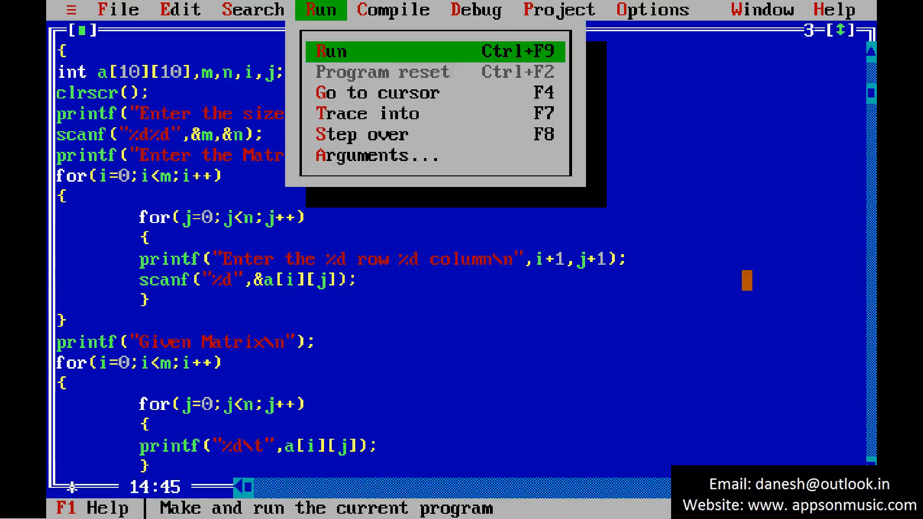
pyautogui.click(331, 51)
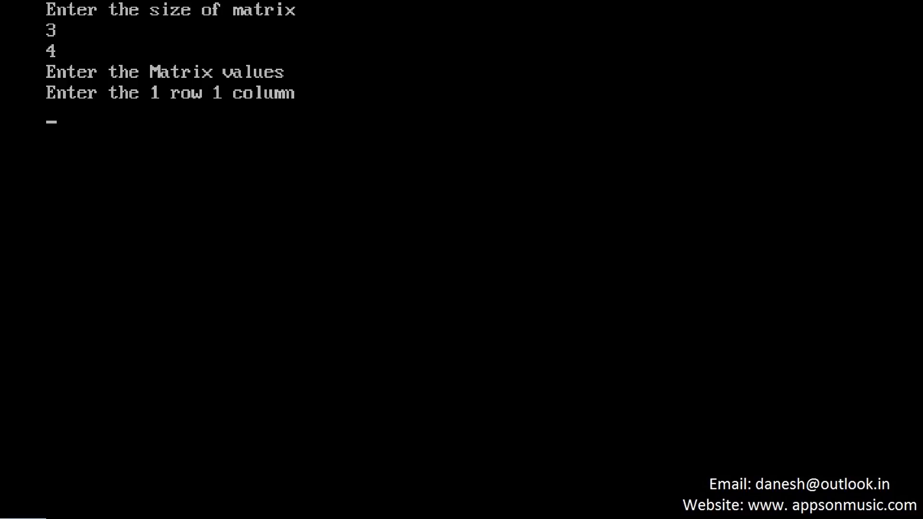
pyautogui.write('1')
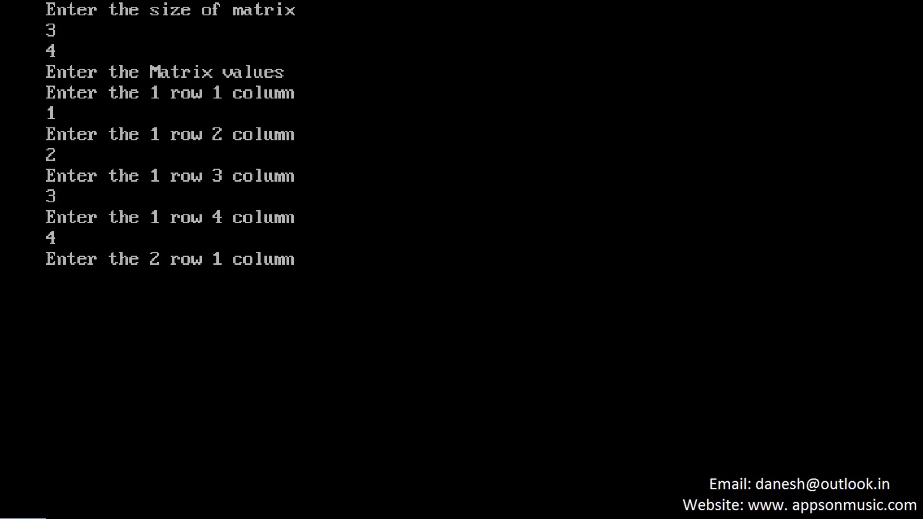
pyautogui.write('6')
pyautogui.write('0')
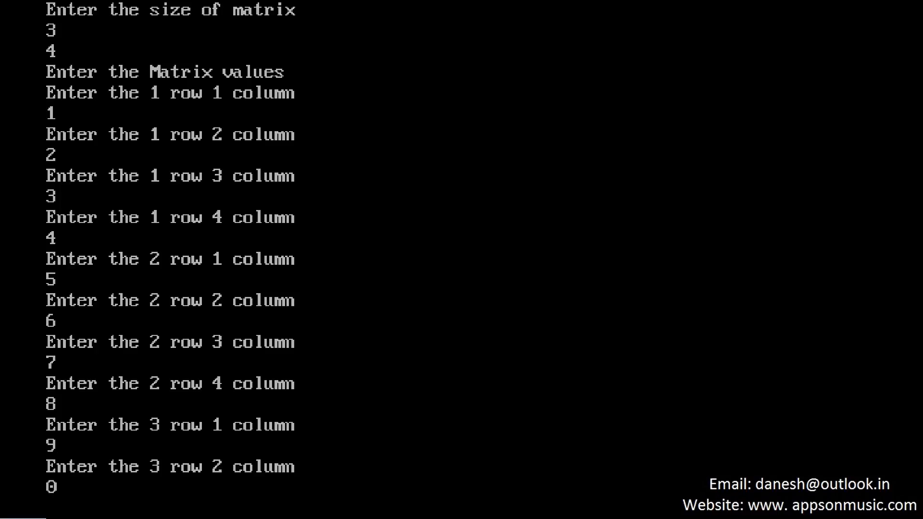
pyautogui.write('12')
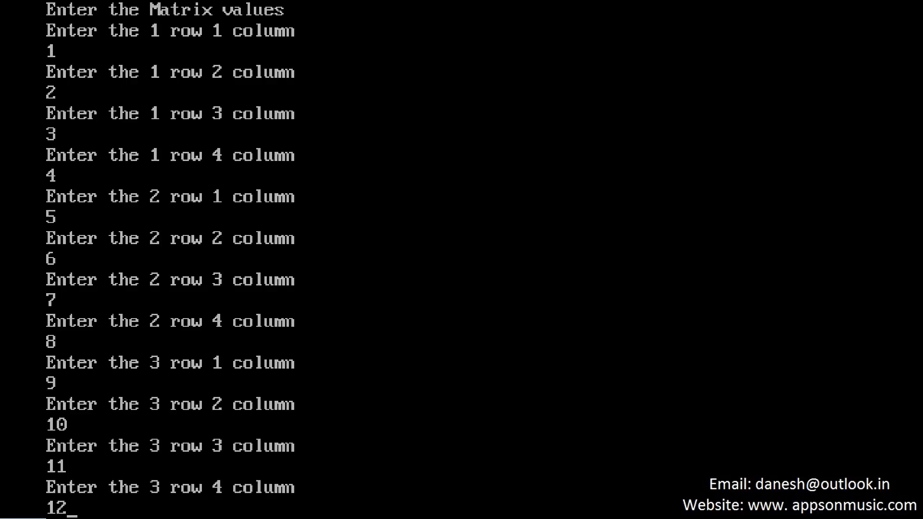